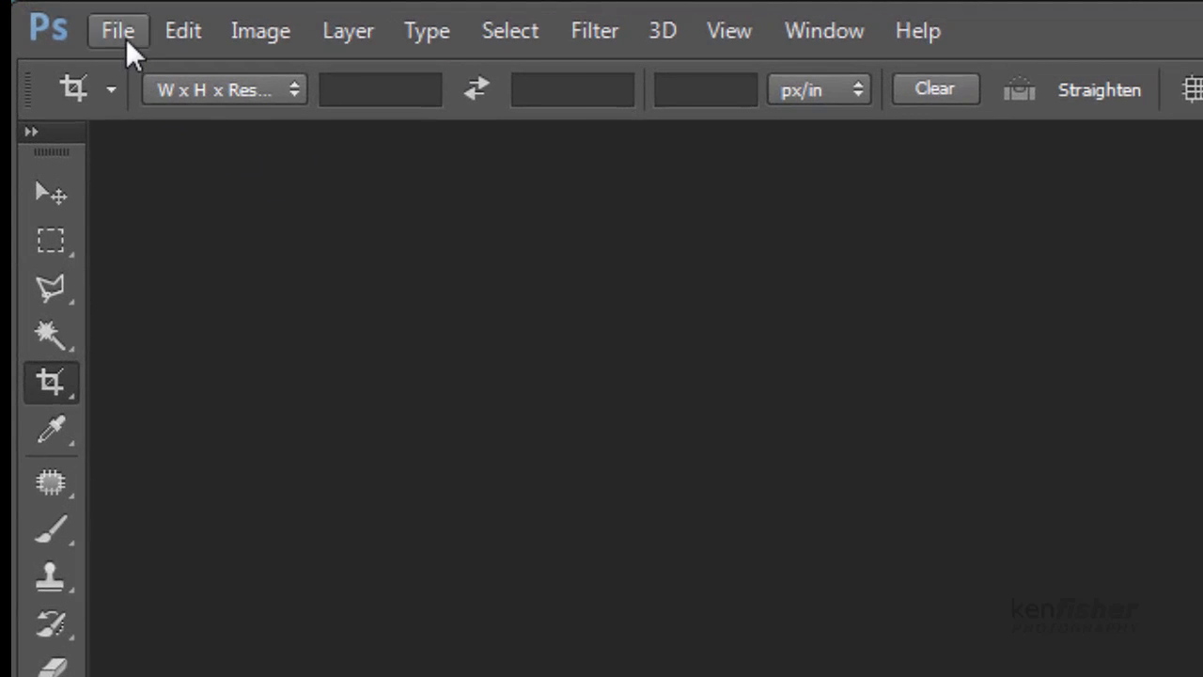
- Show Photoshop's File menu, dismiss it, then reopen it to find Browse in Bridge
click(118, 30)
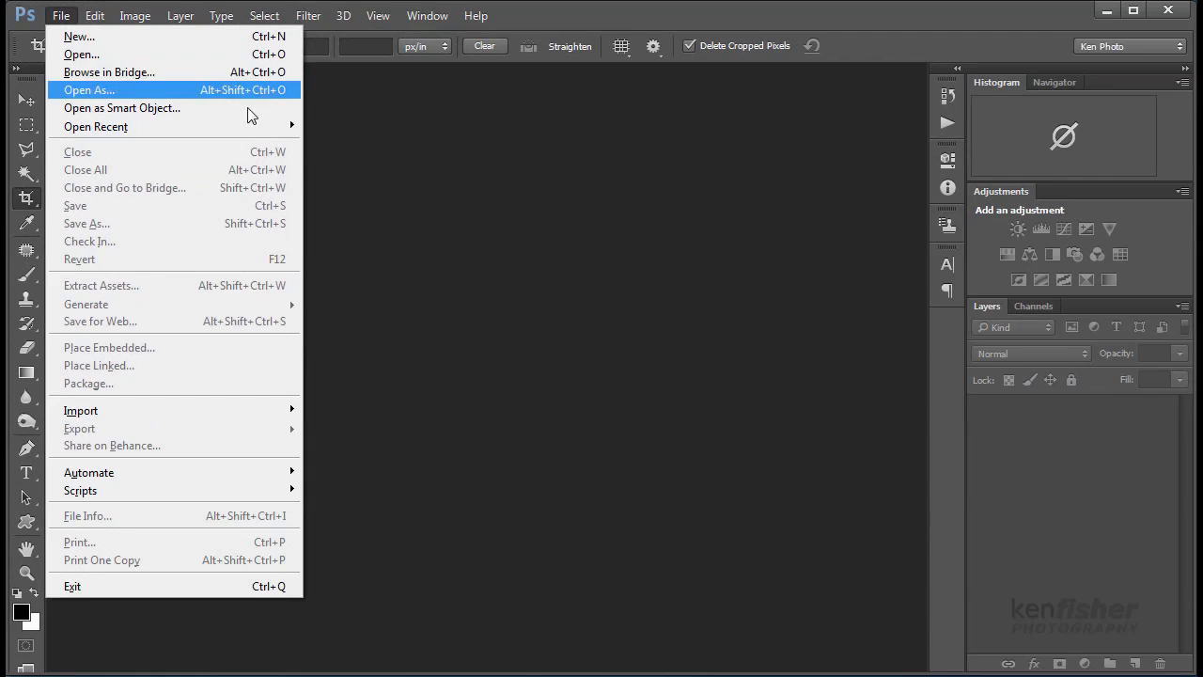
mouse_move(367, 167)
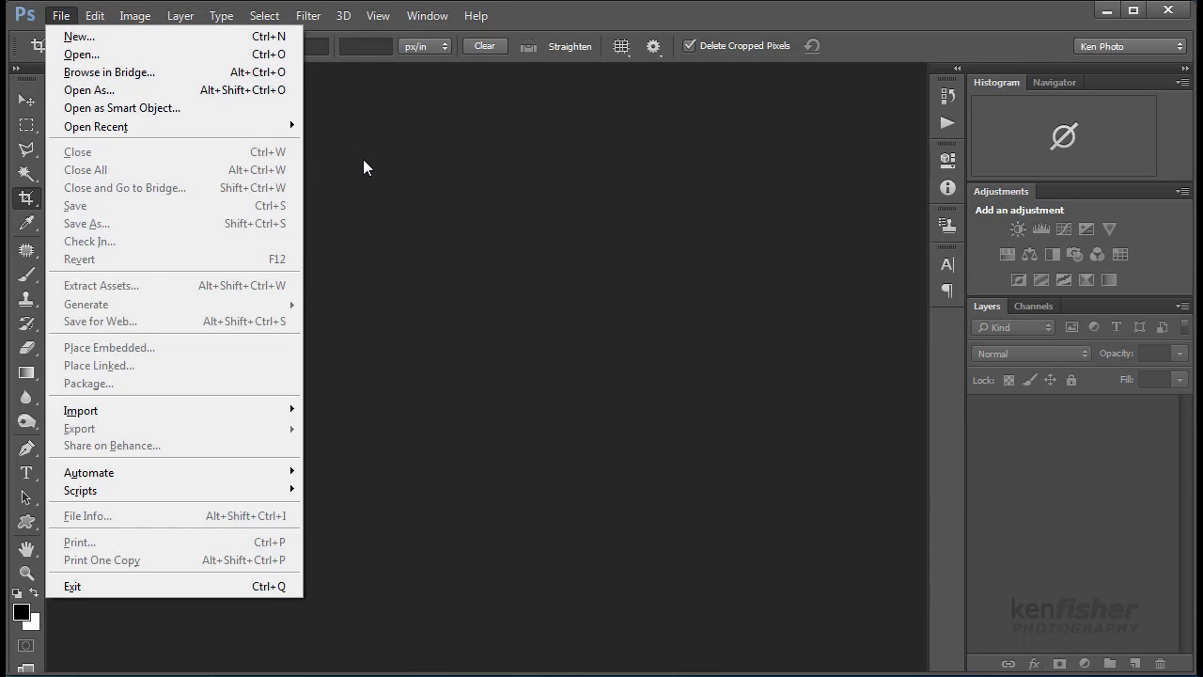
mouse_move(390, 175)
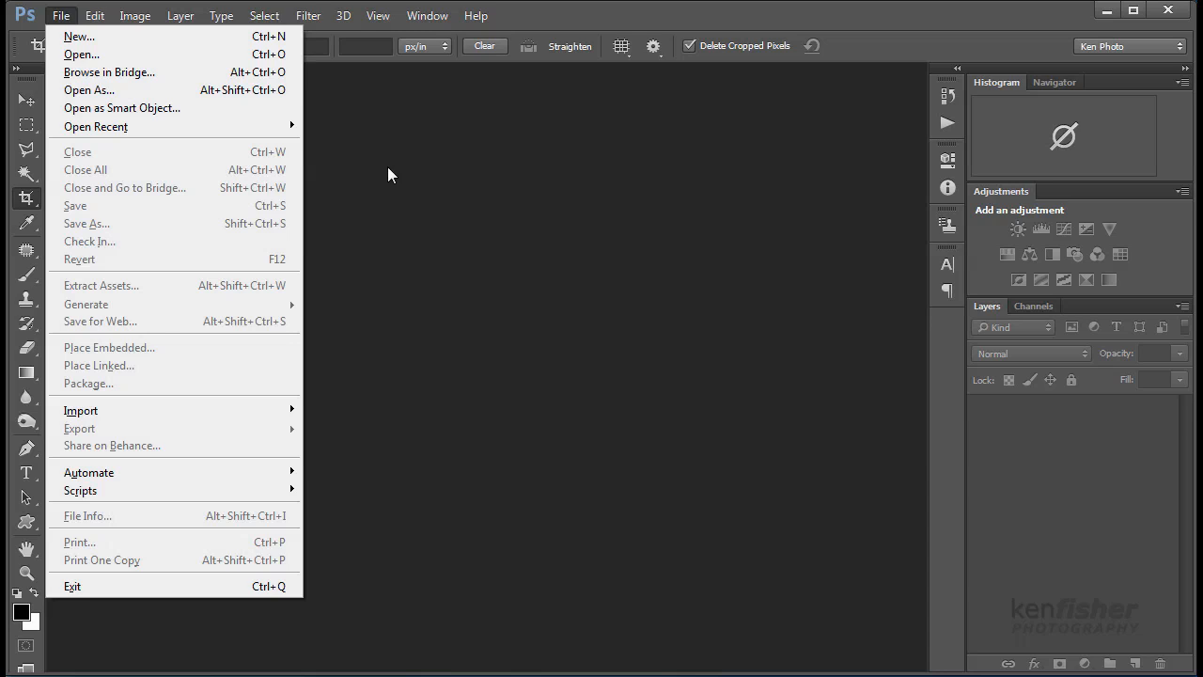
click(489, 180)
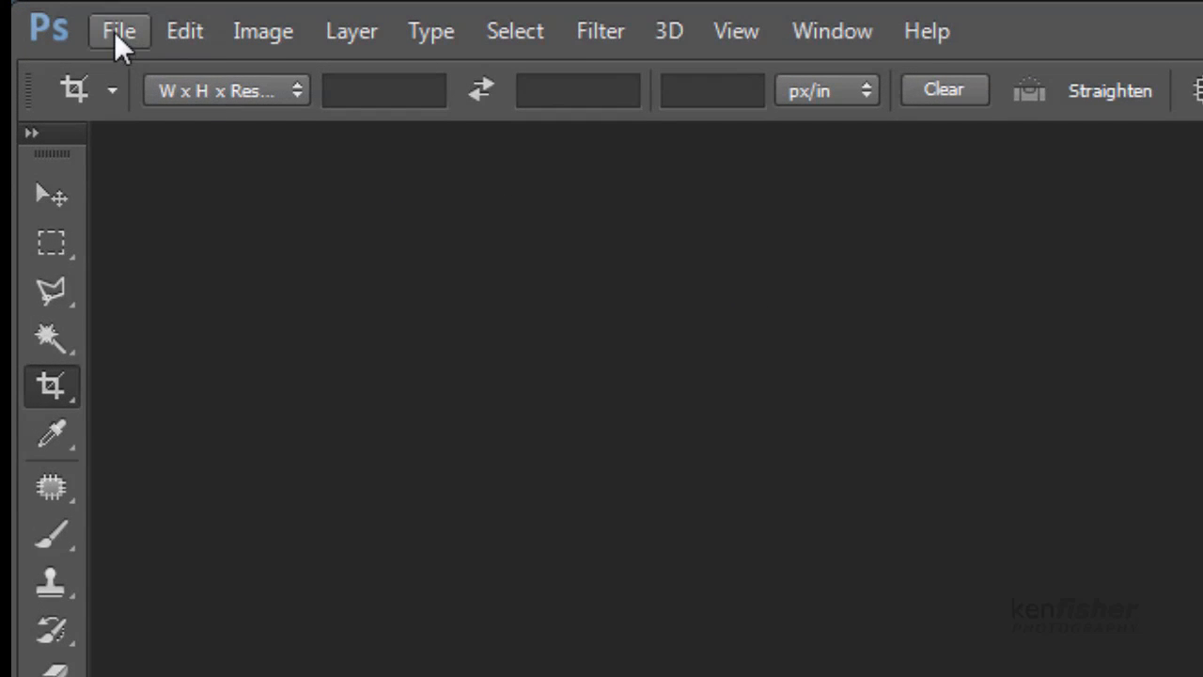
click(118, 30)
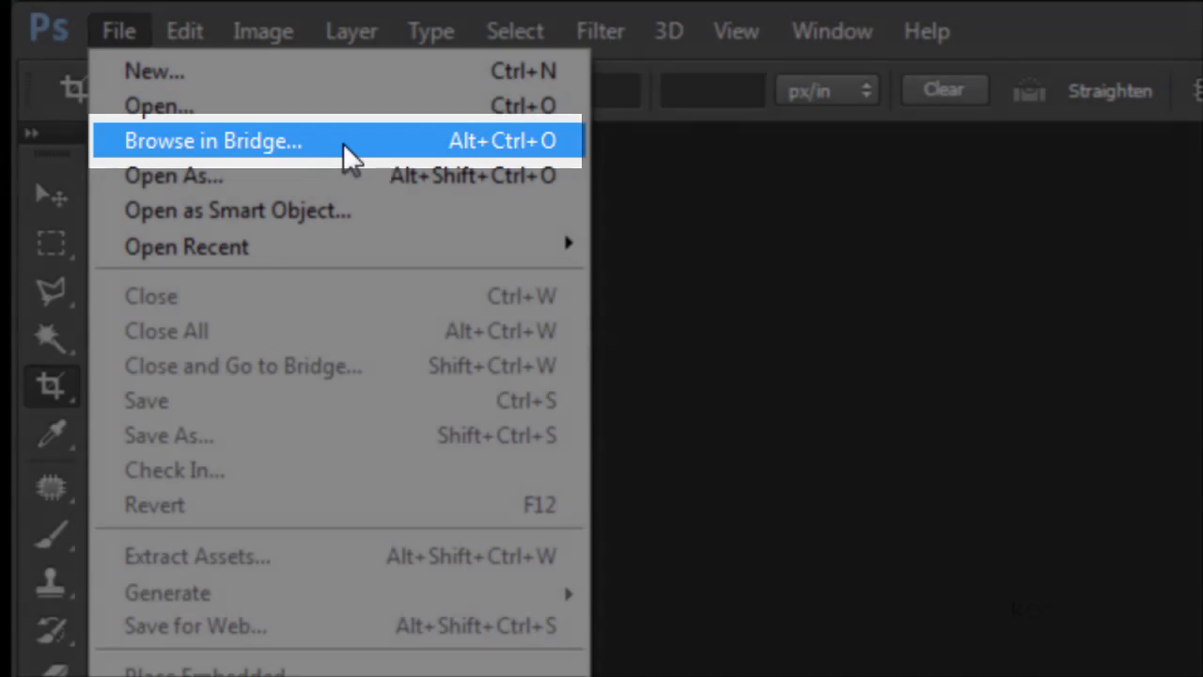
- Launch Bridge on the current files and look over the workspace buttons in the top bar
click(212, 140)
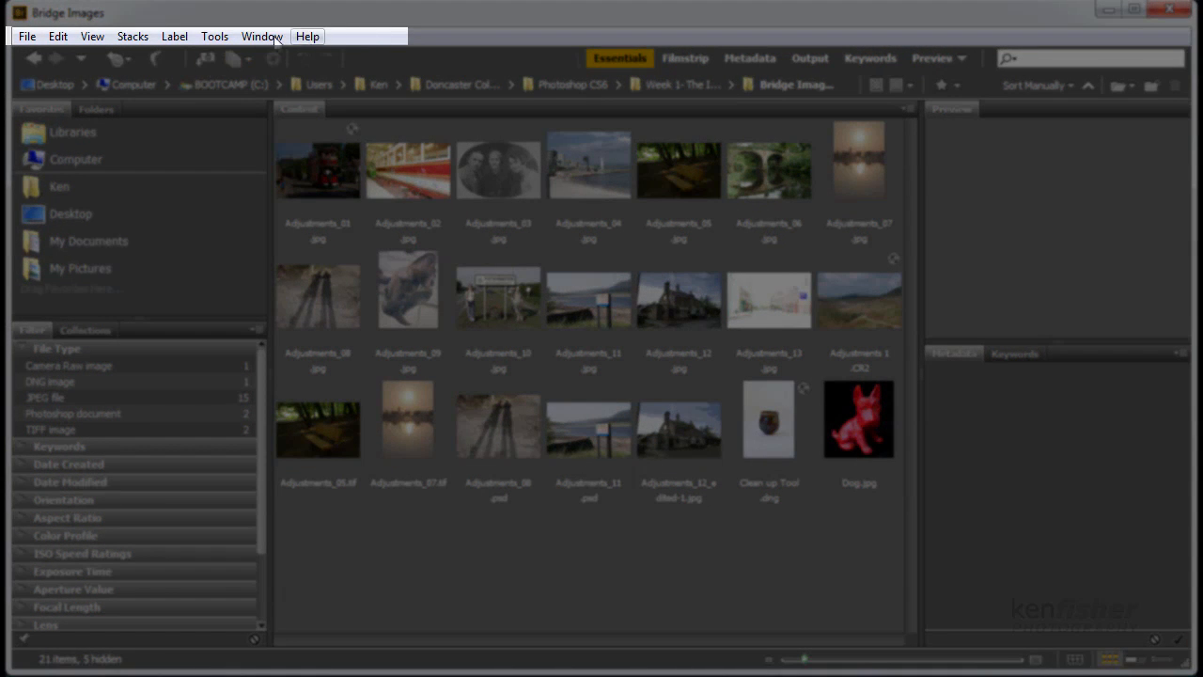
mouse_move(373, 54)
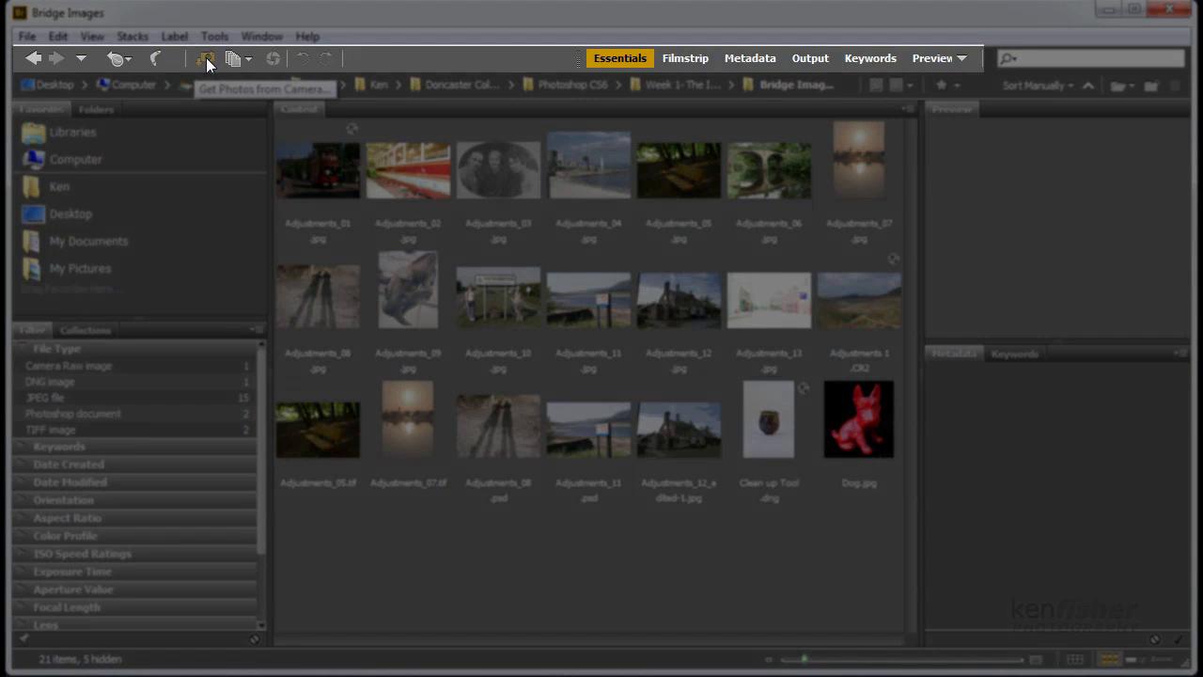
mouse_move(275, 64)
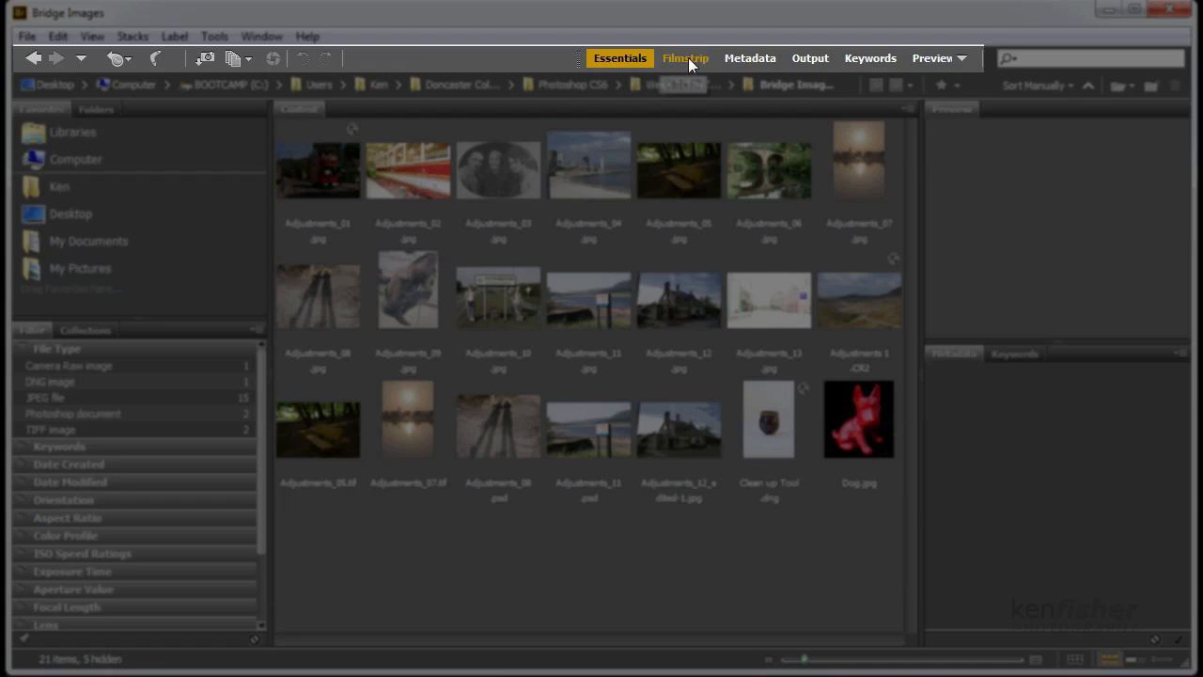
click(620, 58)
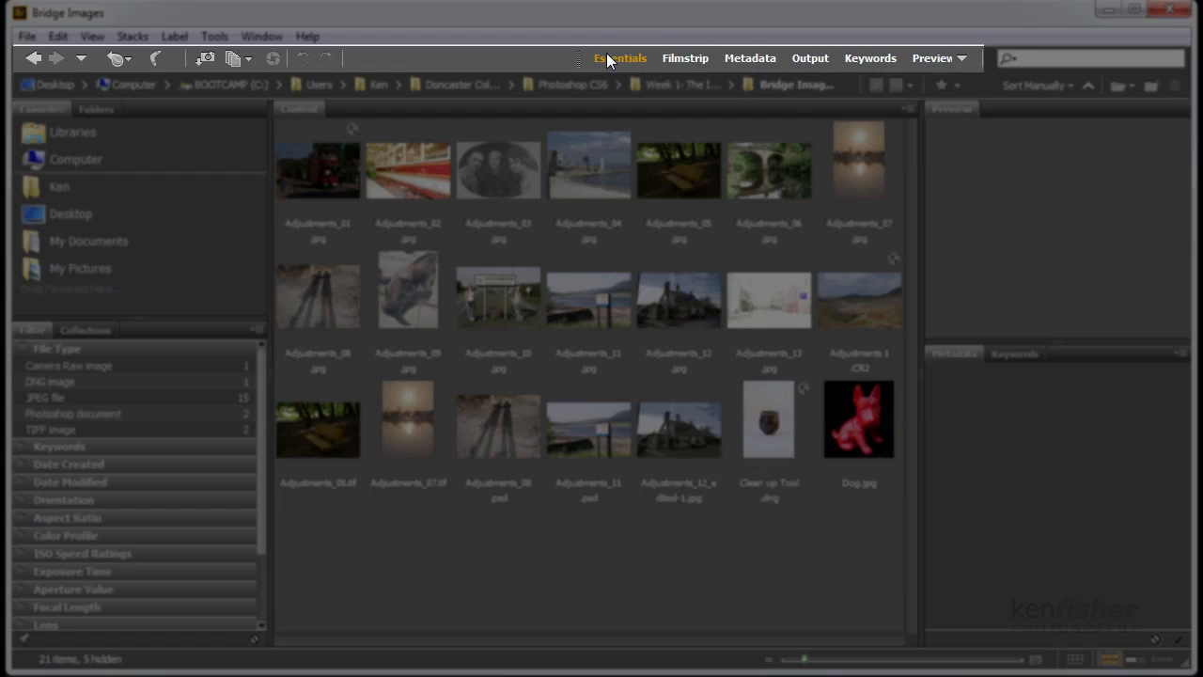
click(619, 57)
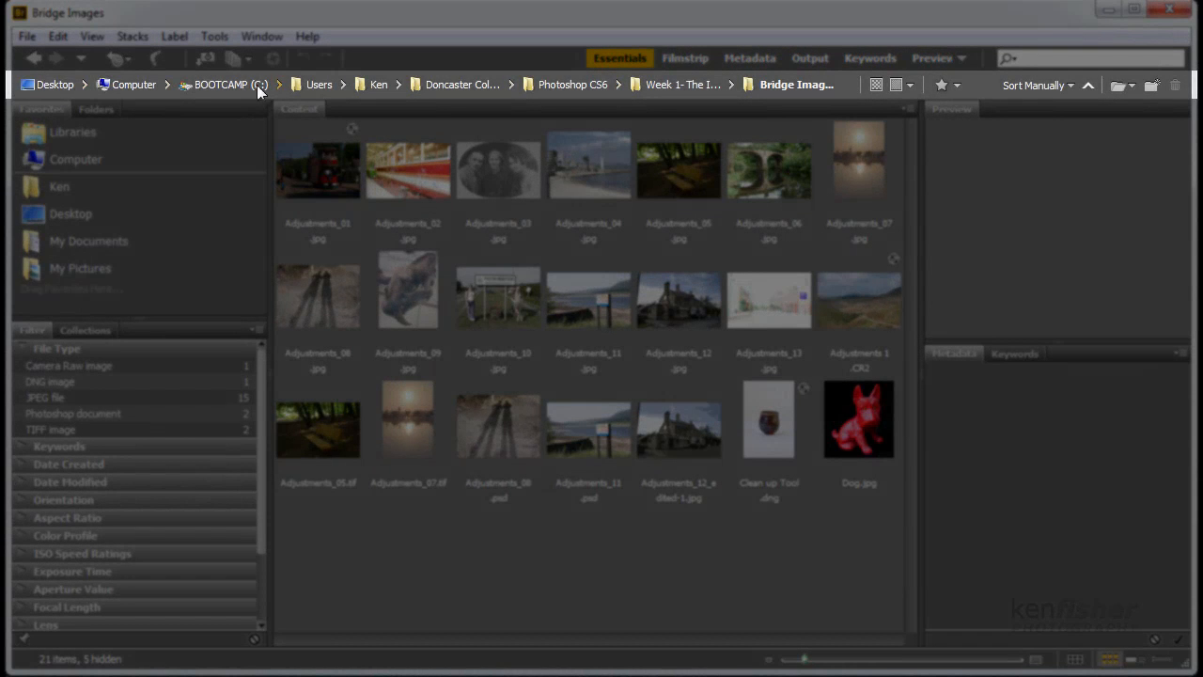
mouse_move(589, 92)
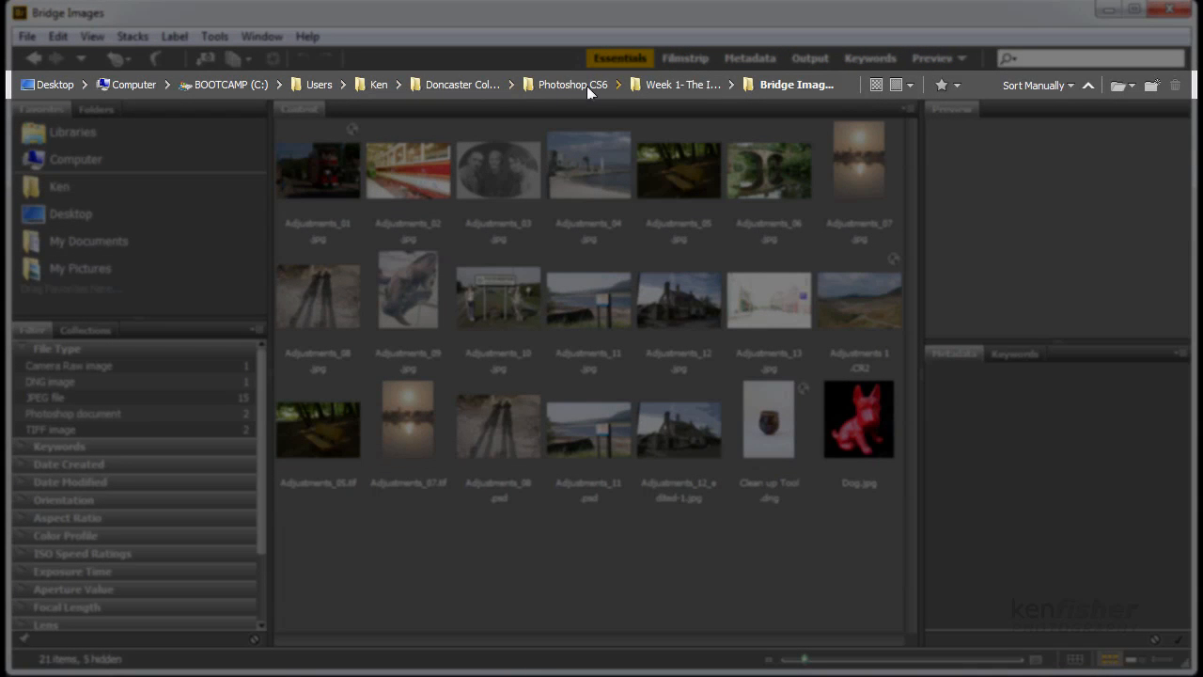
mouse_move(759, 186)
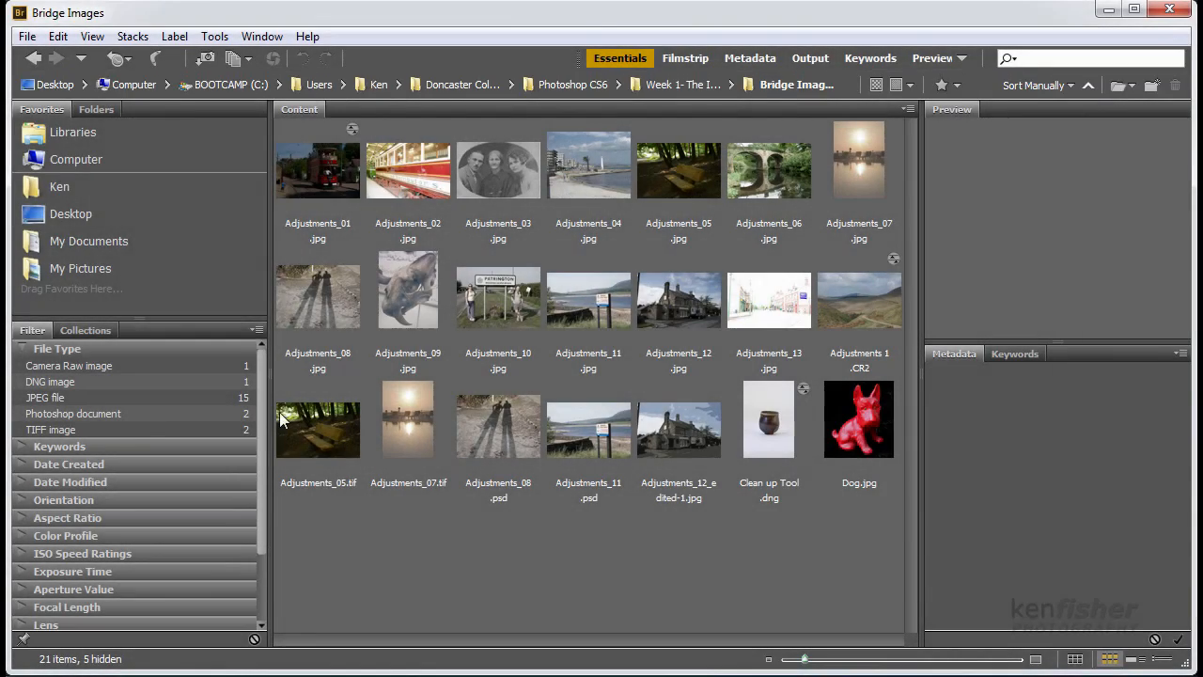
mouse_move(918, 389)
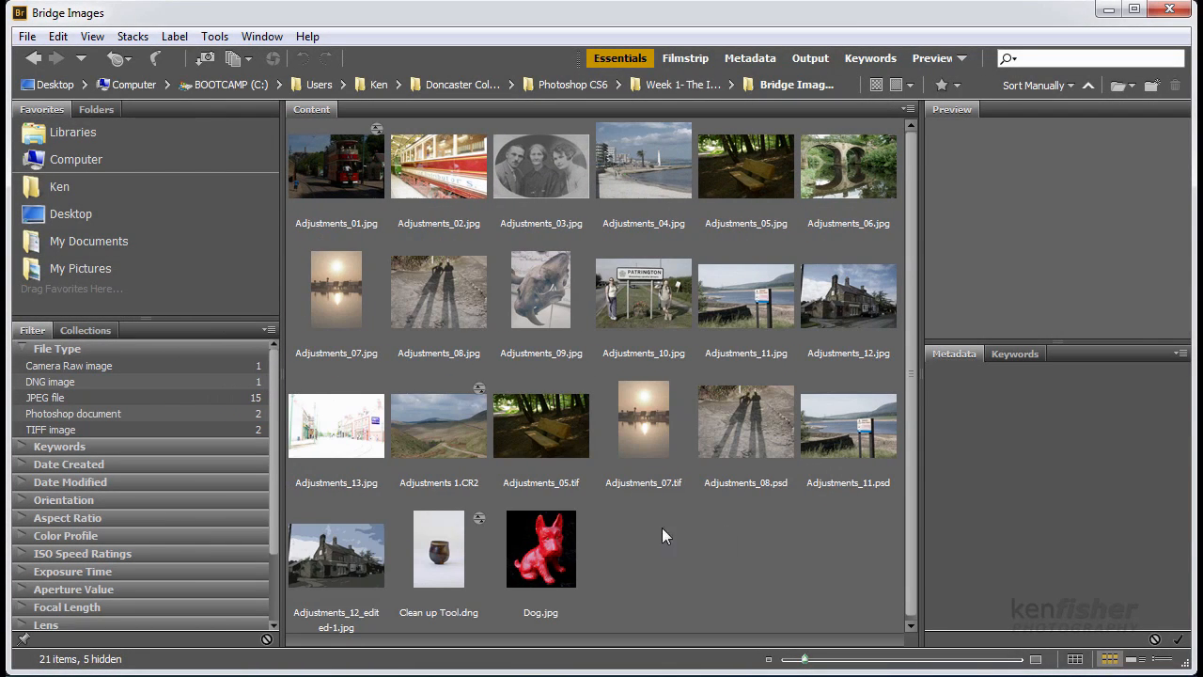
mouse_move(920, 375)
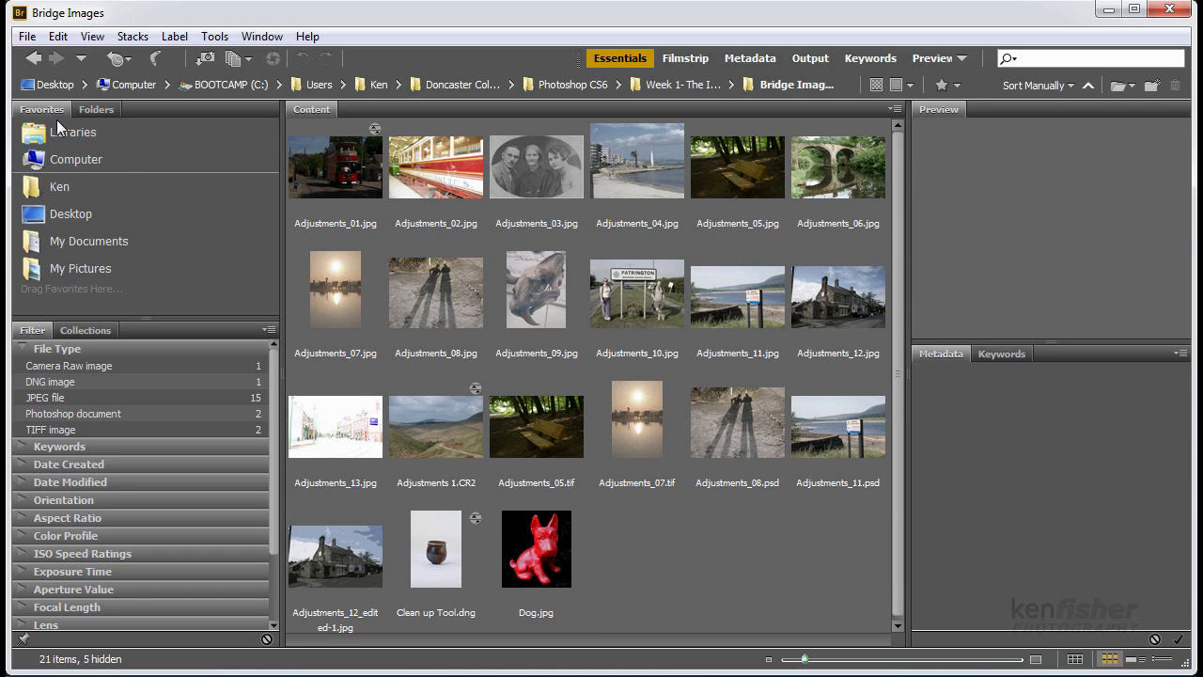
- Show the Folders tree, make the metadata panel slightly taller, and enlarge thumbnails to three per row
click(96, 109)
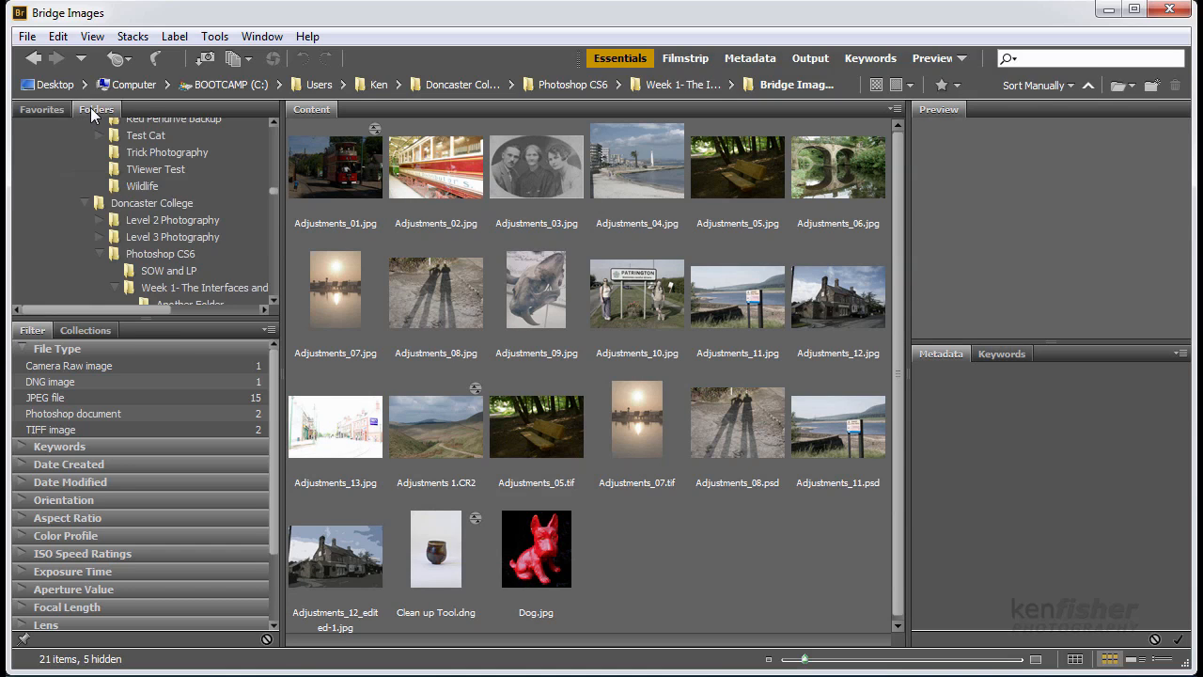
mouse_move(143, 320)
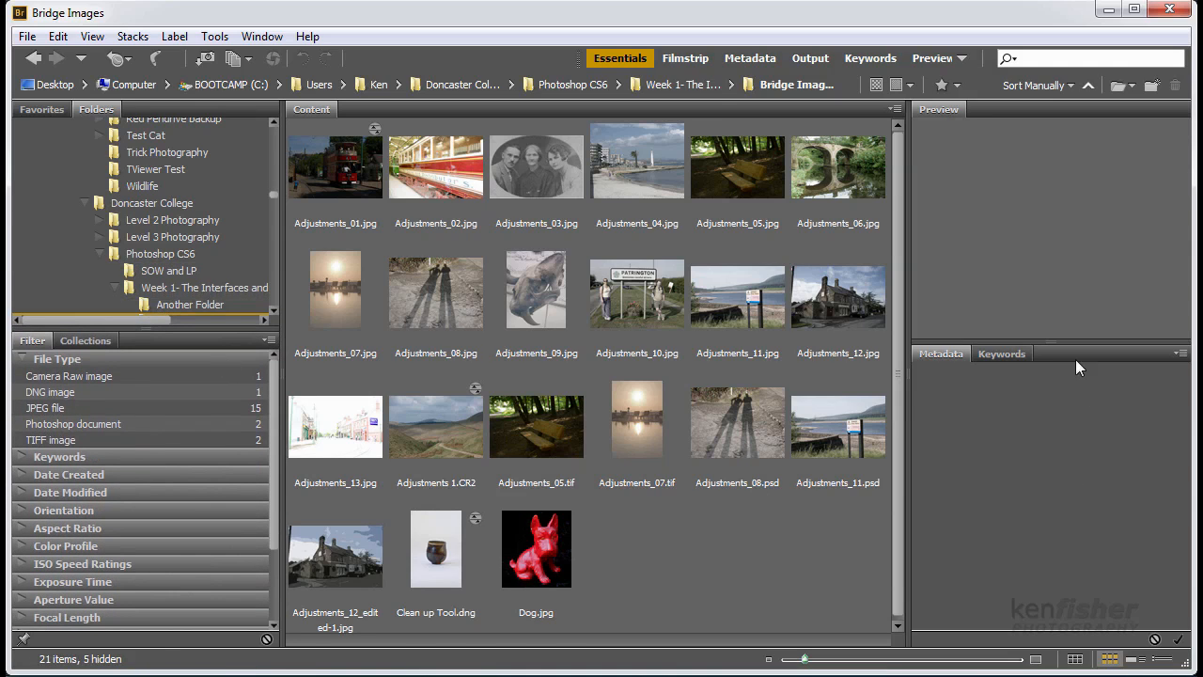
drag(1049, 340, 1049, 372)
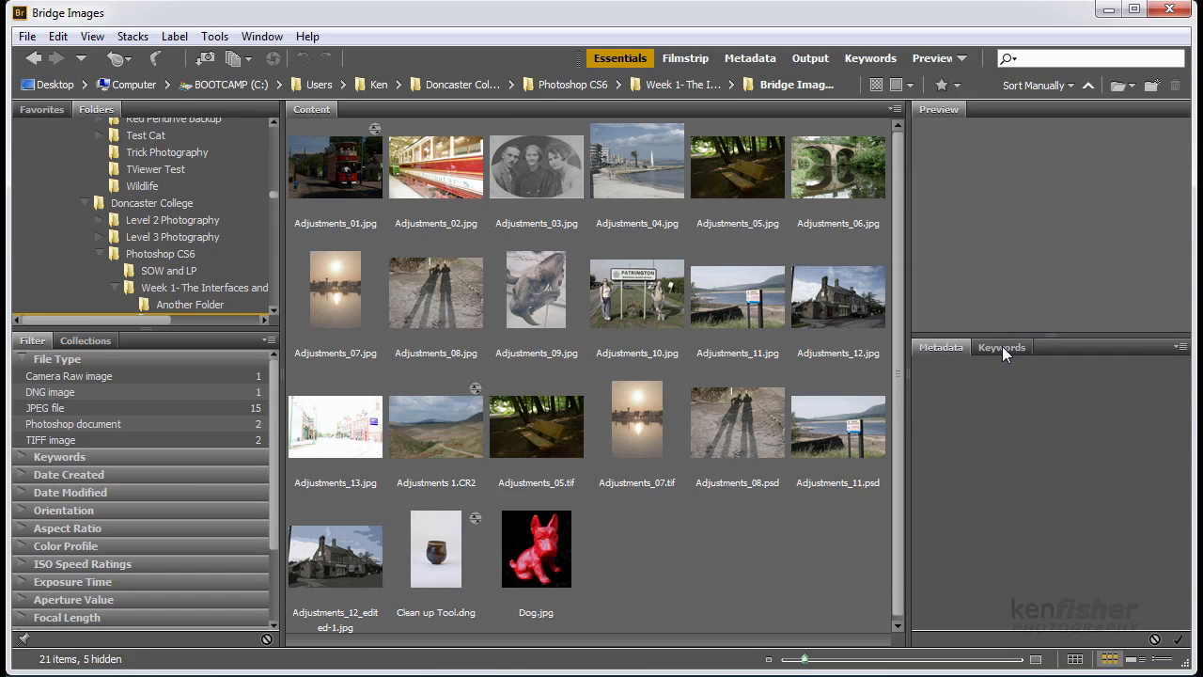
click(1001, 347)
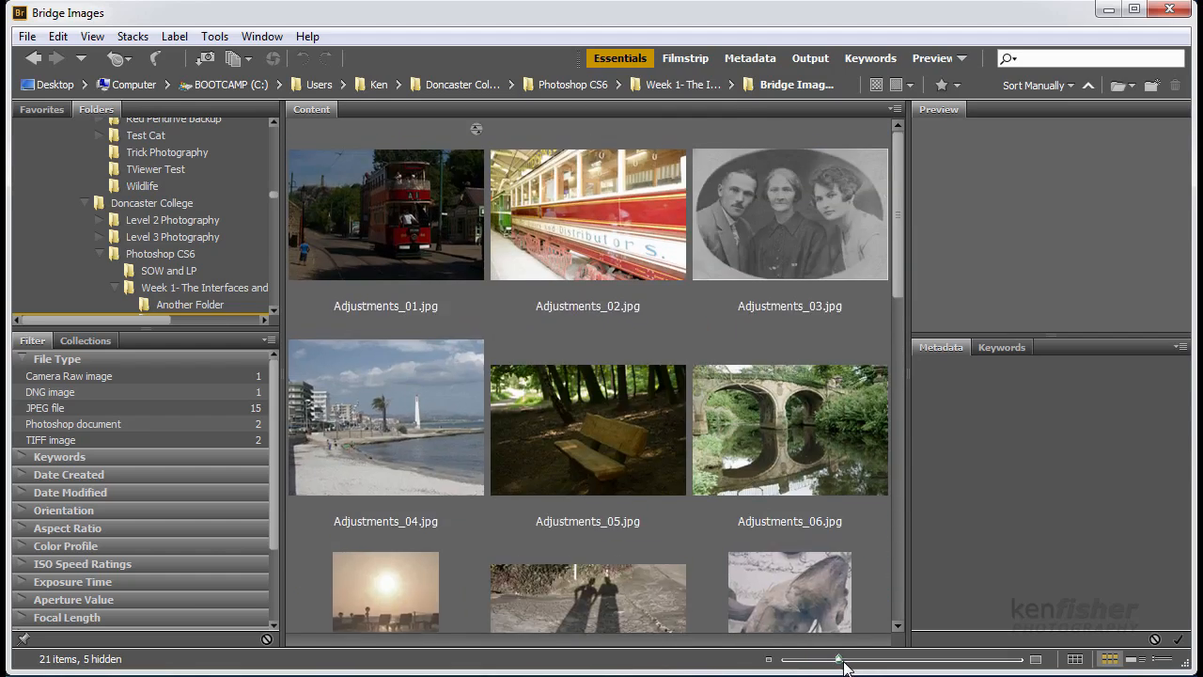
- Shrink the thumbnails with the size slider so more images fit per row
drag(837, 658, 796, 658)
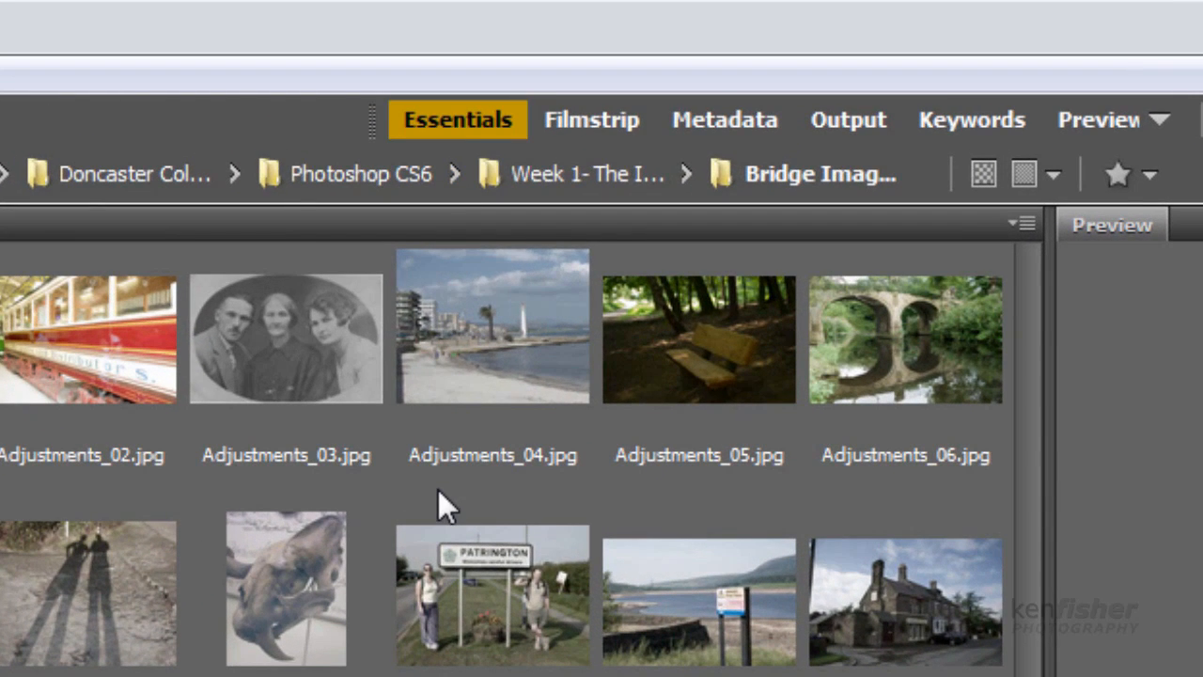
mouse_move(286, 527)
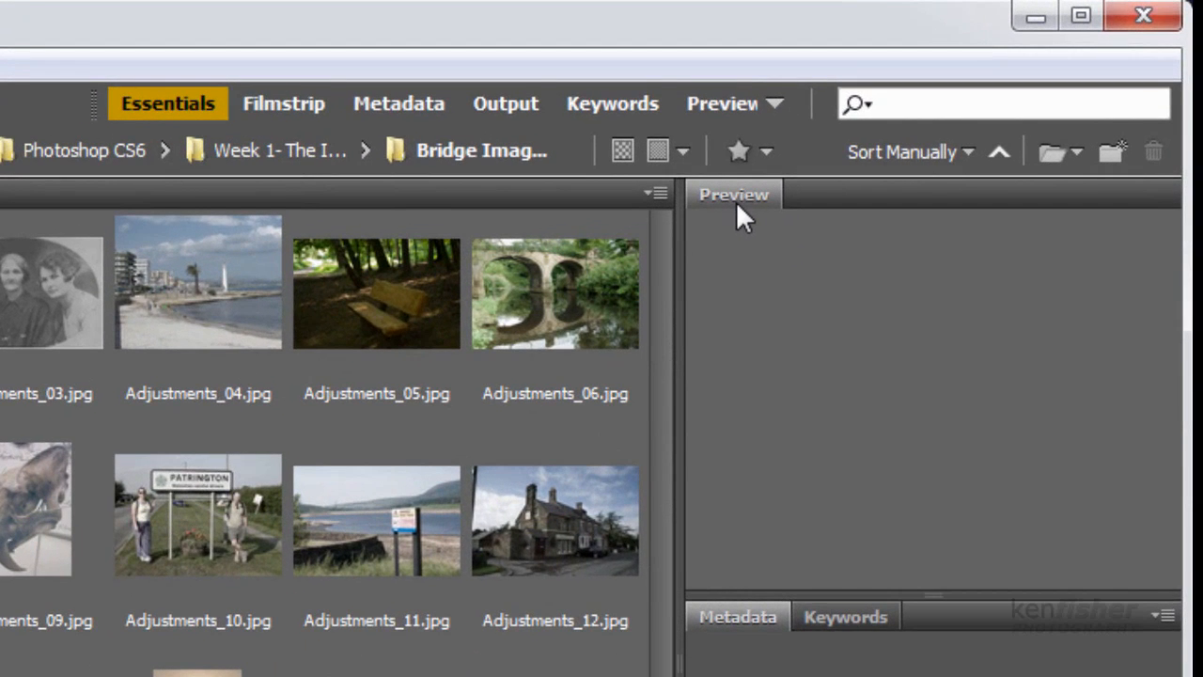
mouse_move(719, 531)
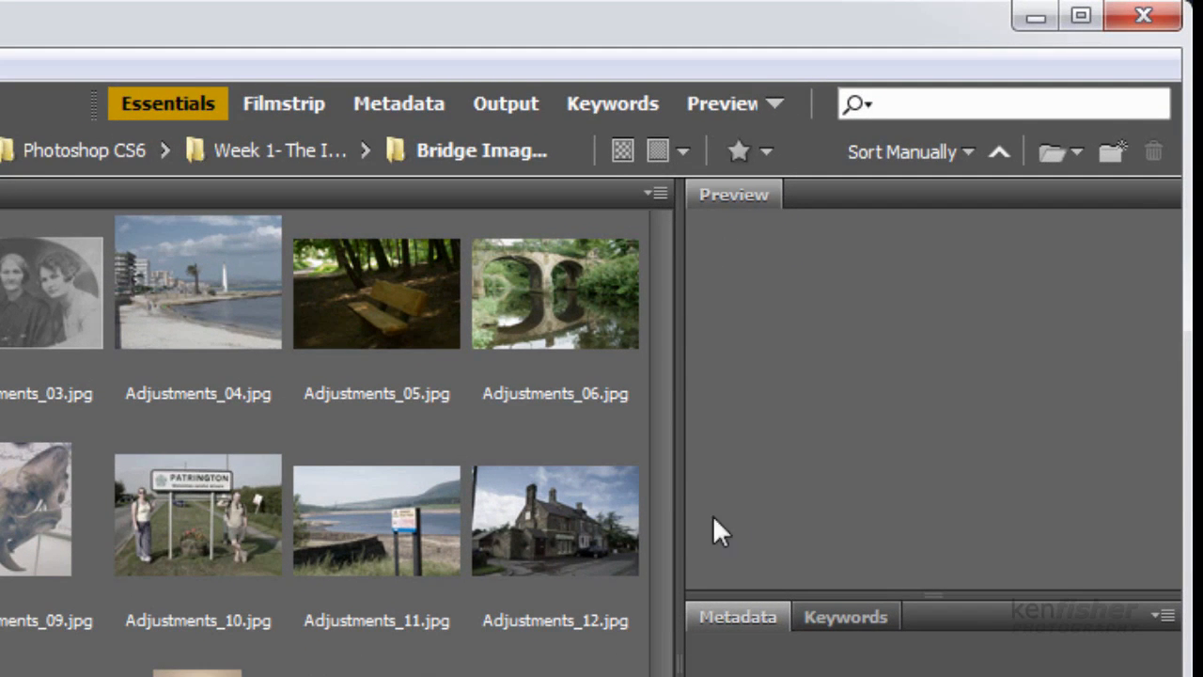
mouse_move(810, 233)
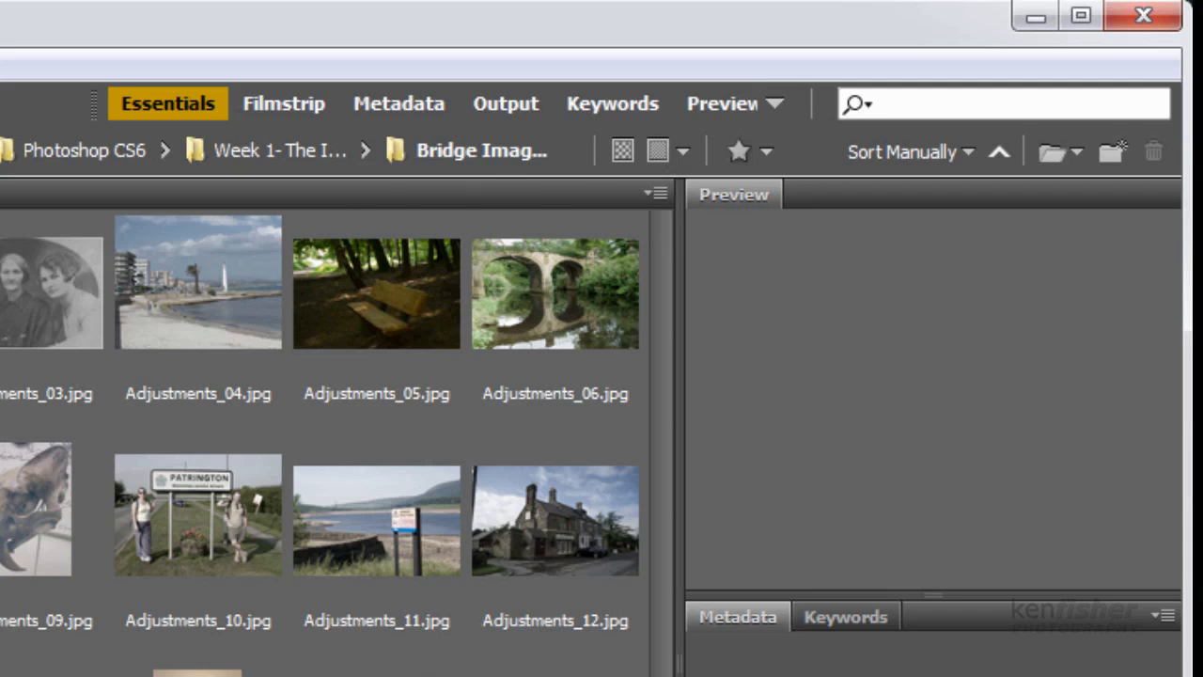
mouse_move(23, 239)
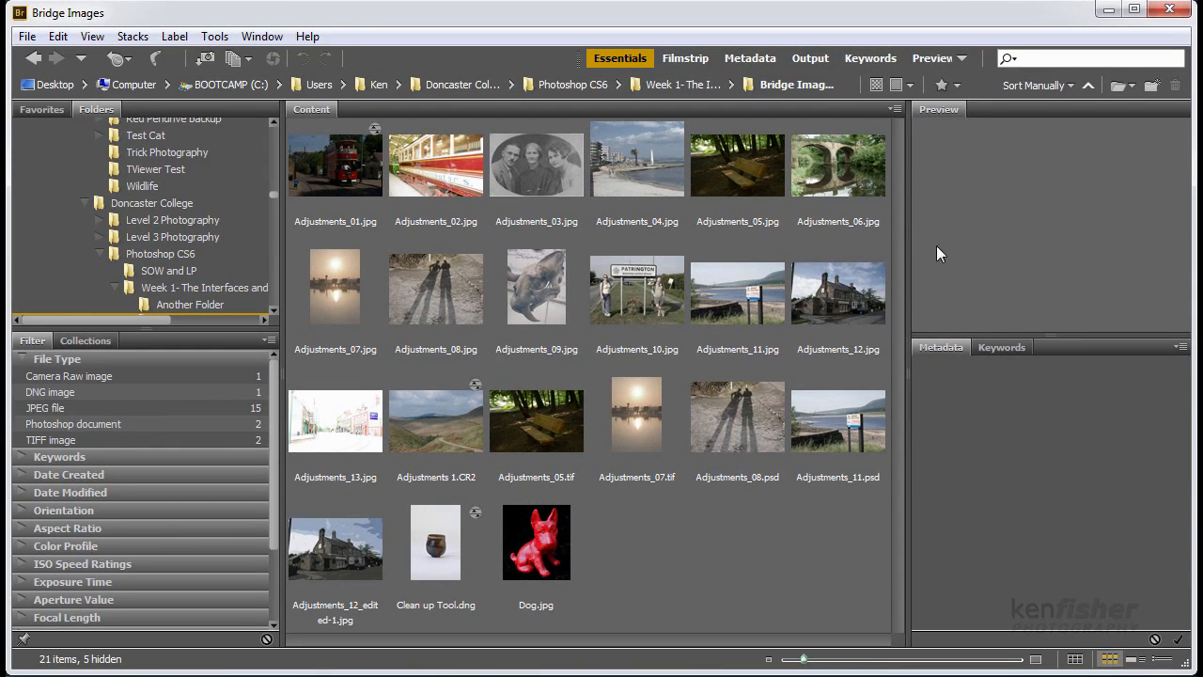
mouse_move(959, 130)
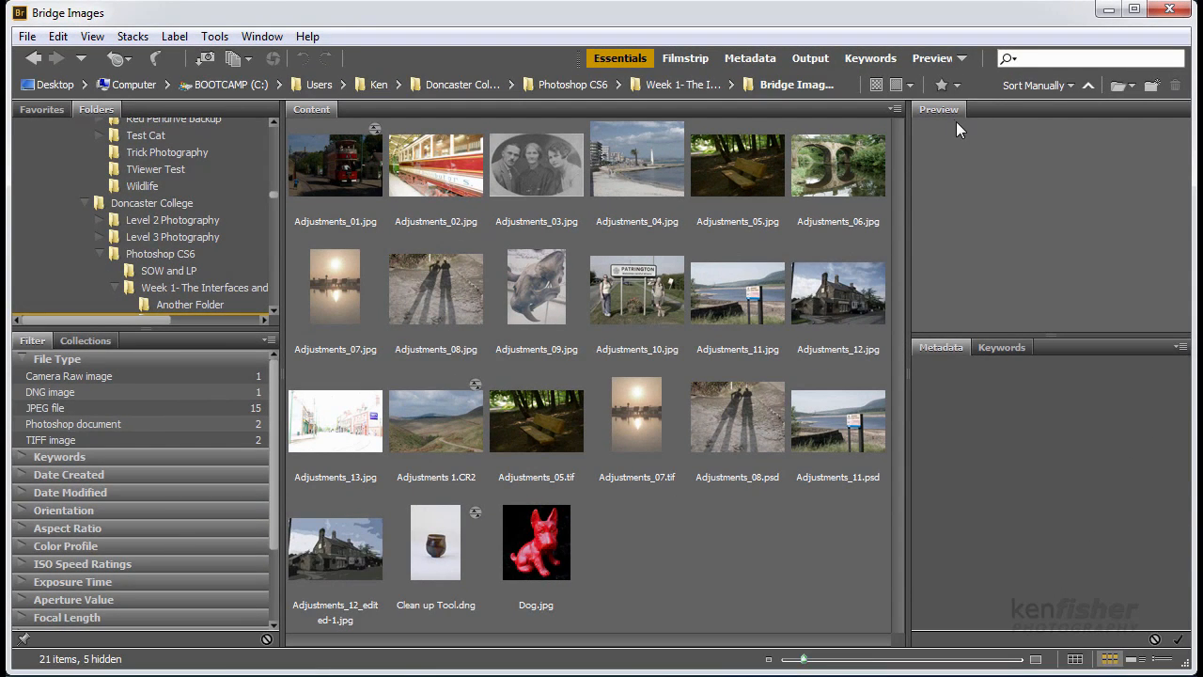
mouse_move(943, 115)
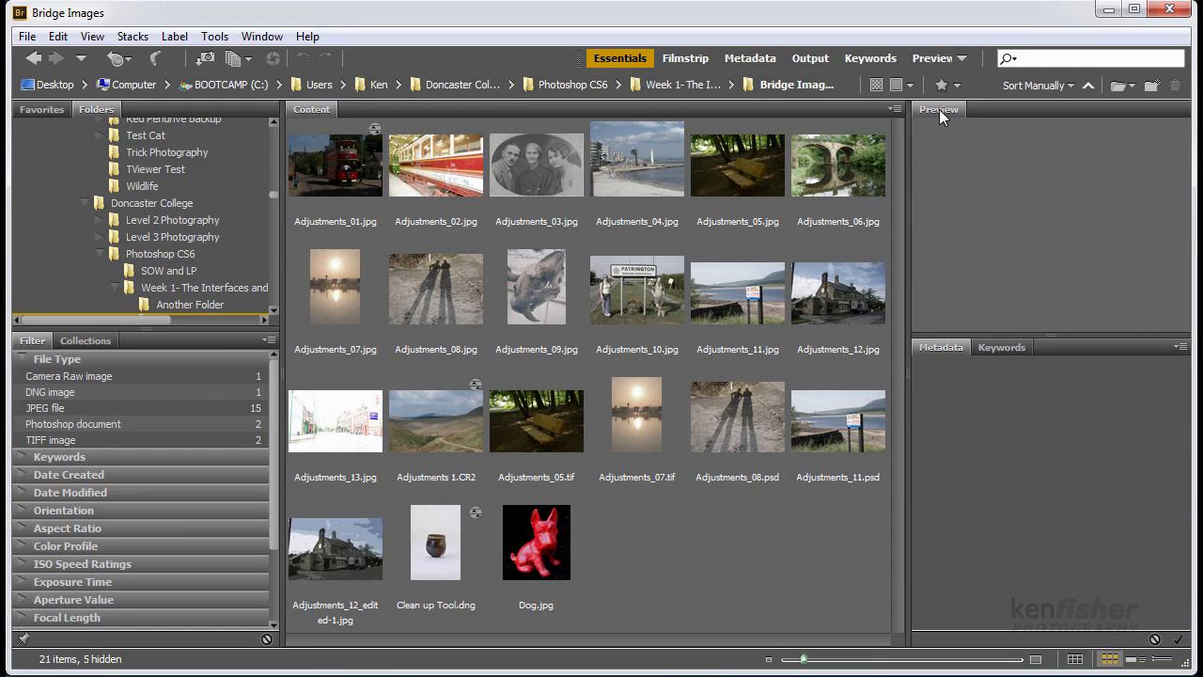
mouse_move(803, 120)
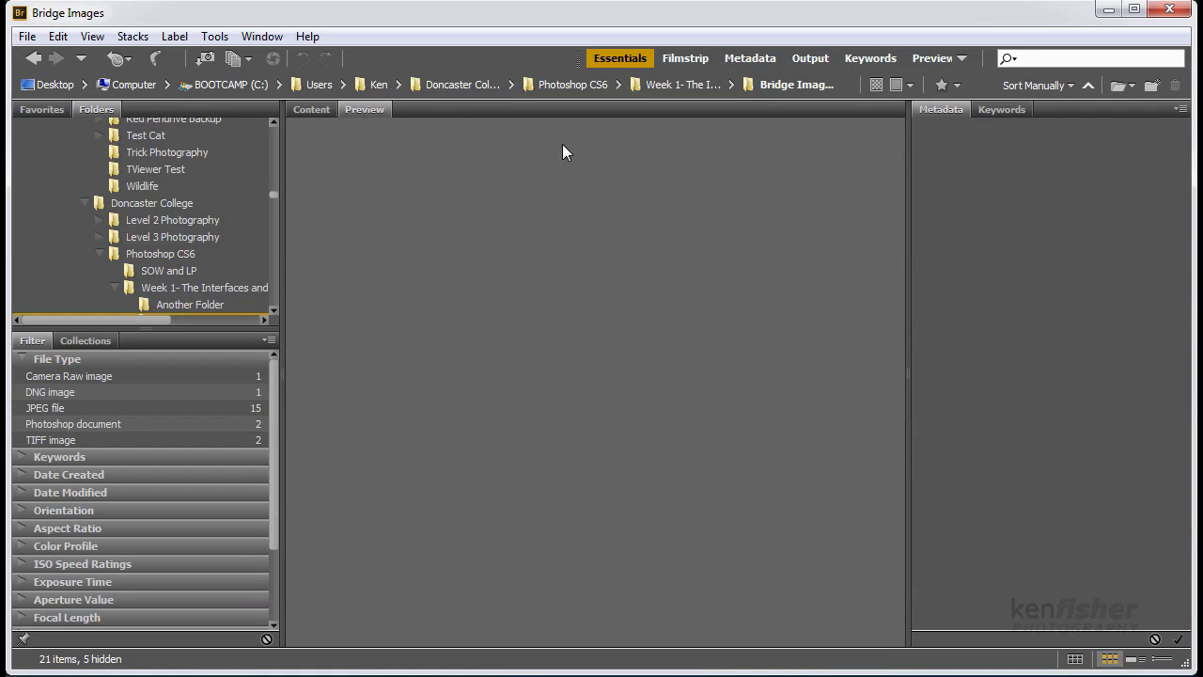
mouse_move(369, 226)
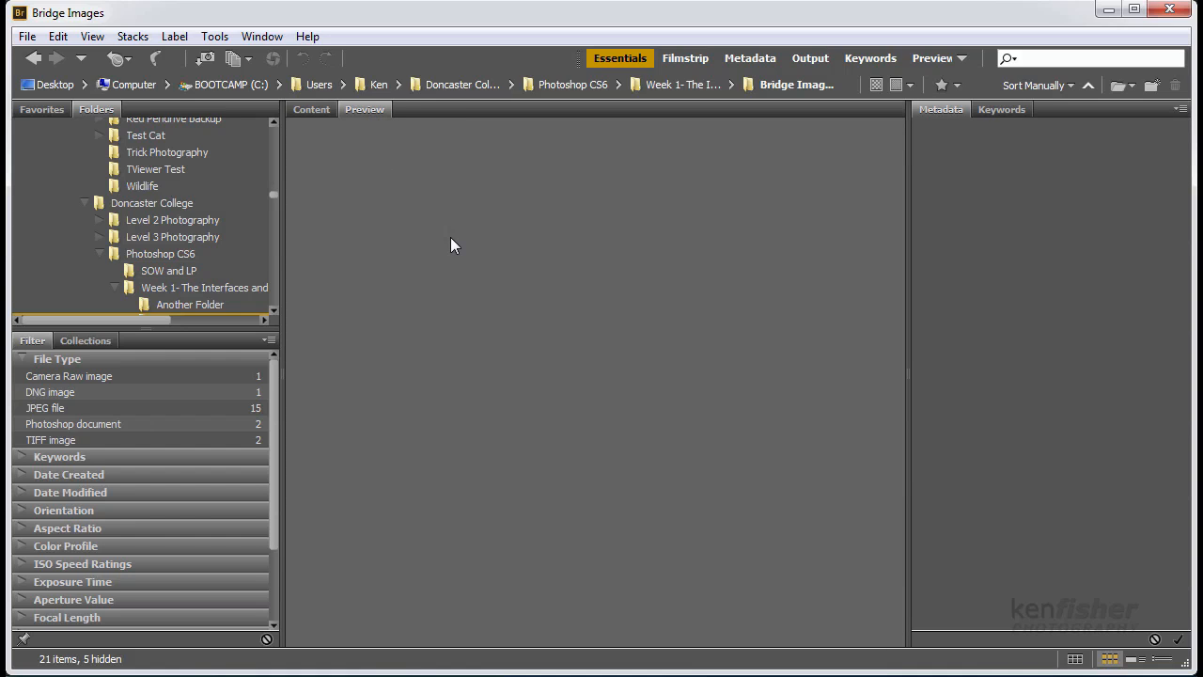
mouse_move(524, 251)
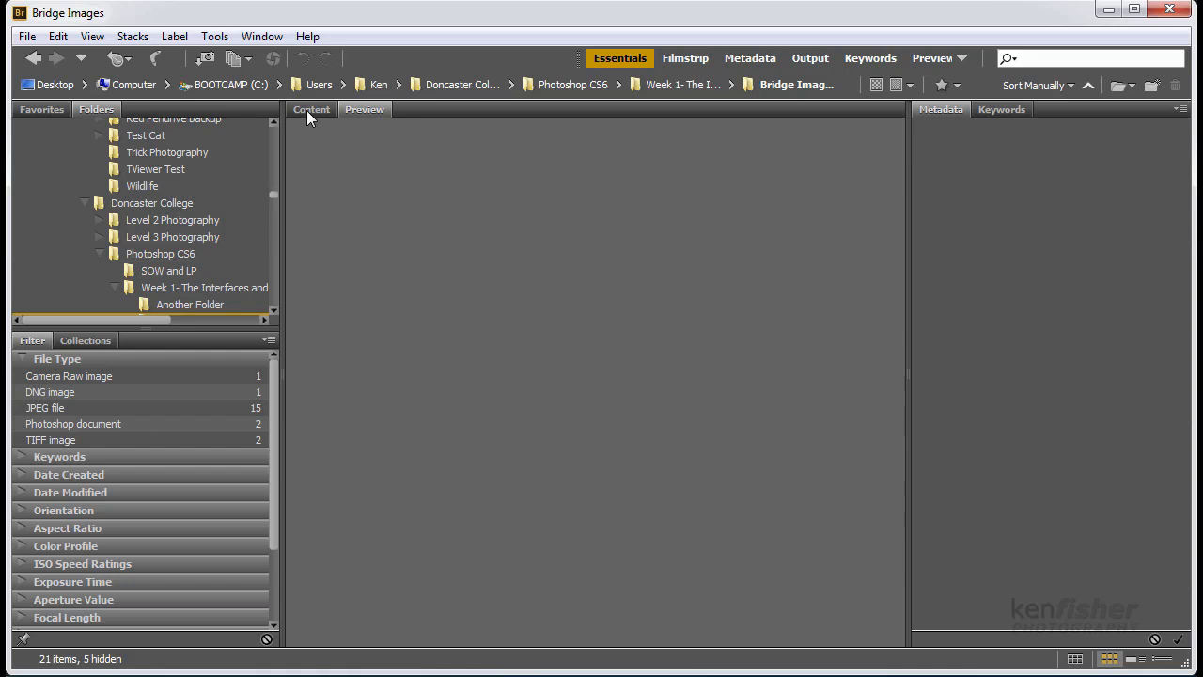
mouse_move(299, 125)
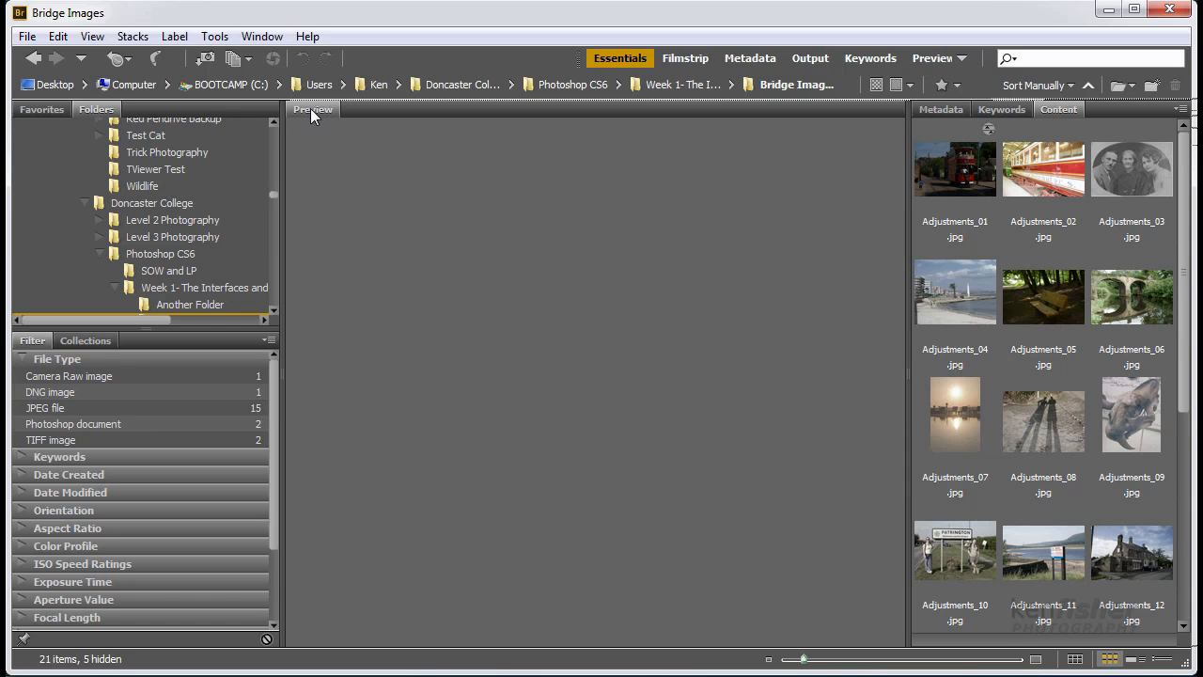
- Preview the tram photo, then dock Keywords and Metadata with Filter and Collections on the left
click(1042, 169)
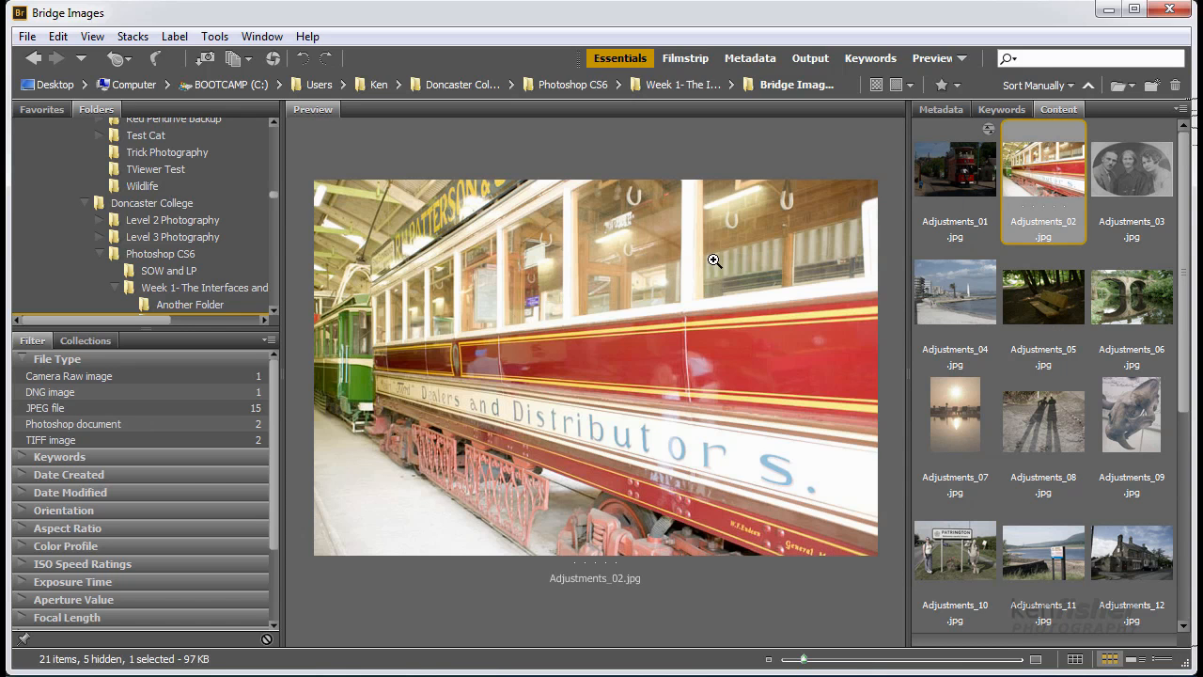
mouse_move(636, 355)
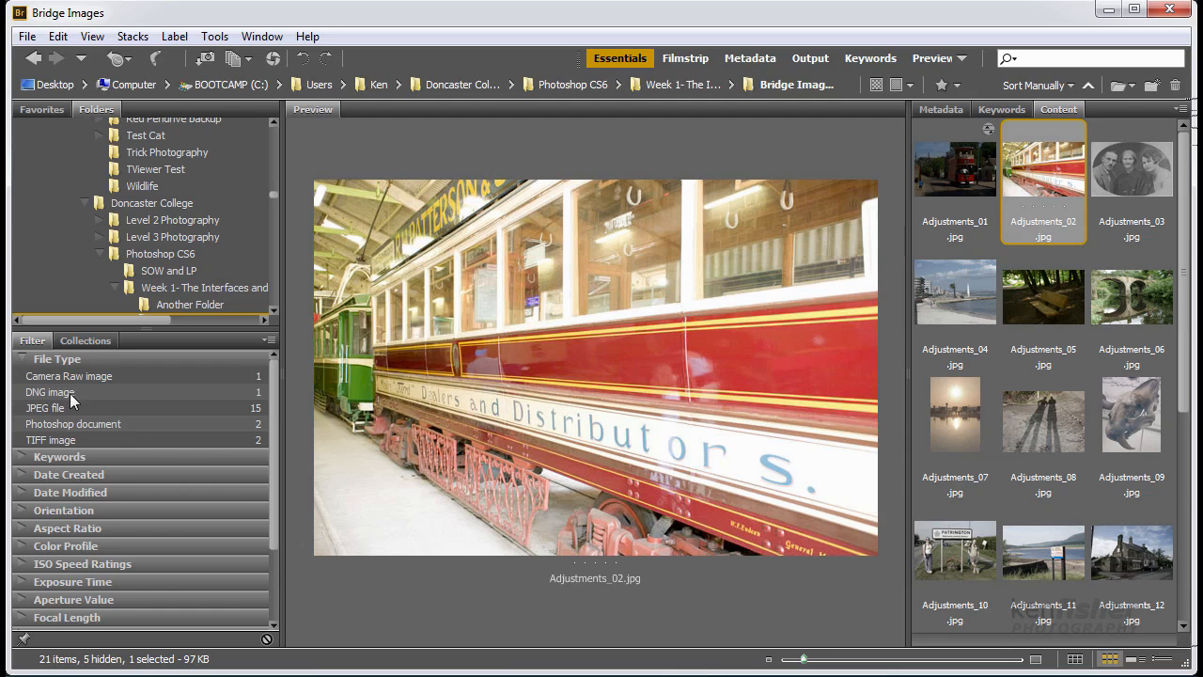
mouse_move(398, 265)
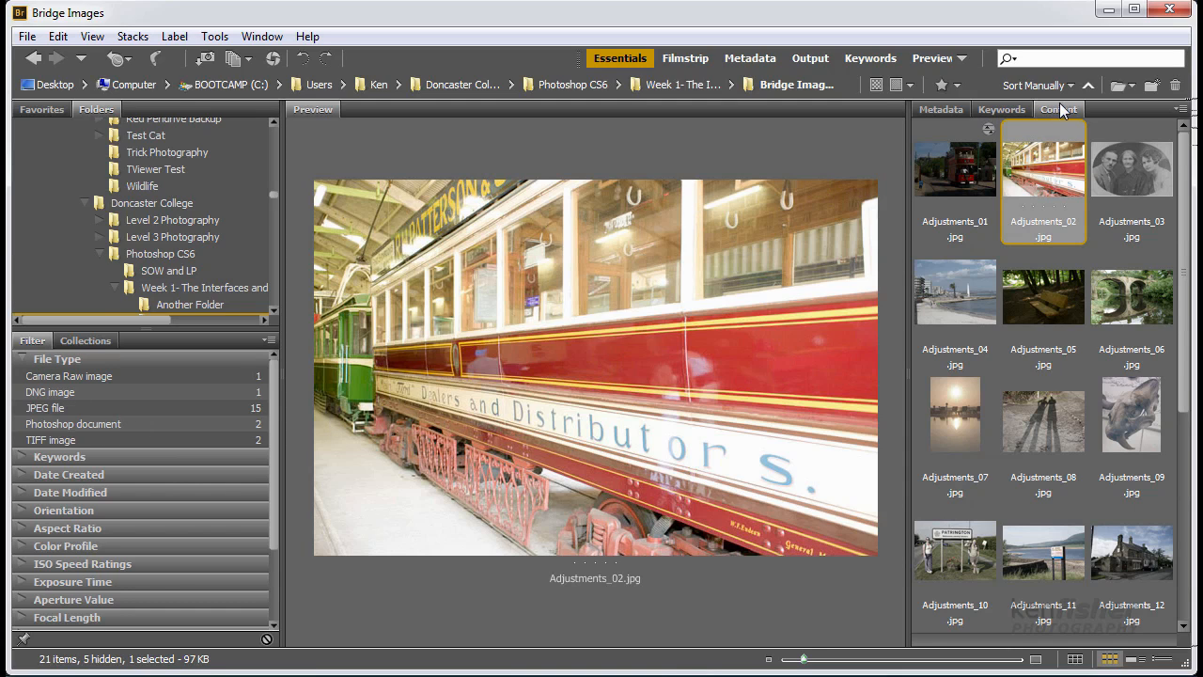
mouse_move(1020, 127)
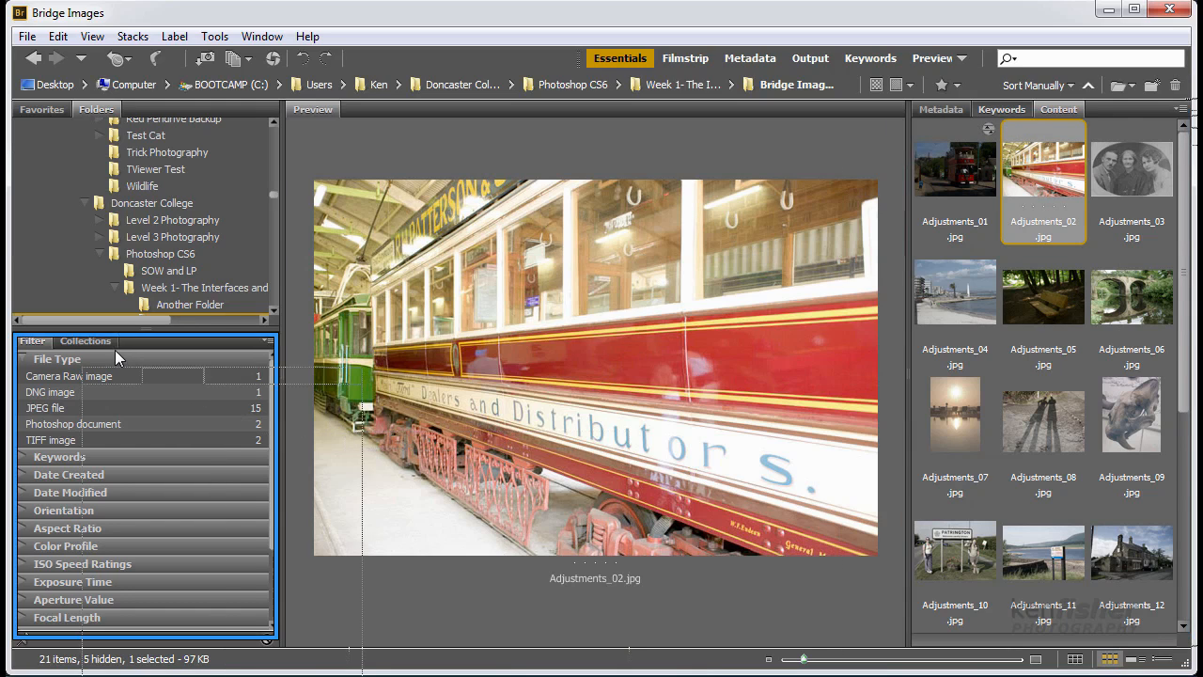
click(150, 341)
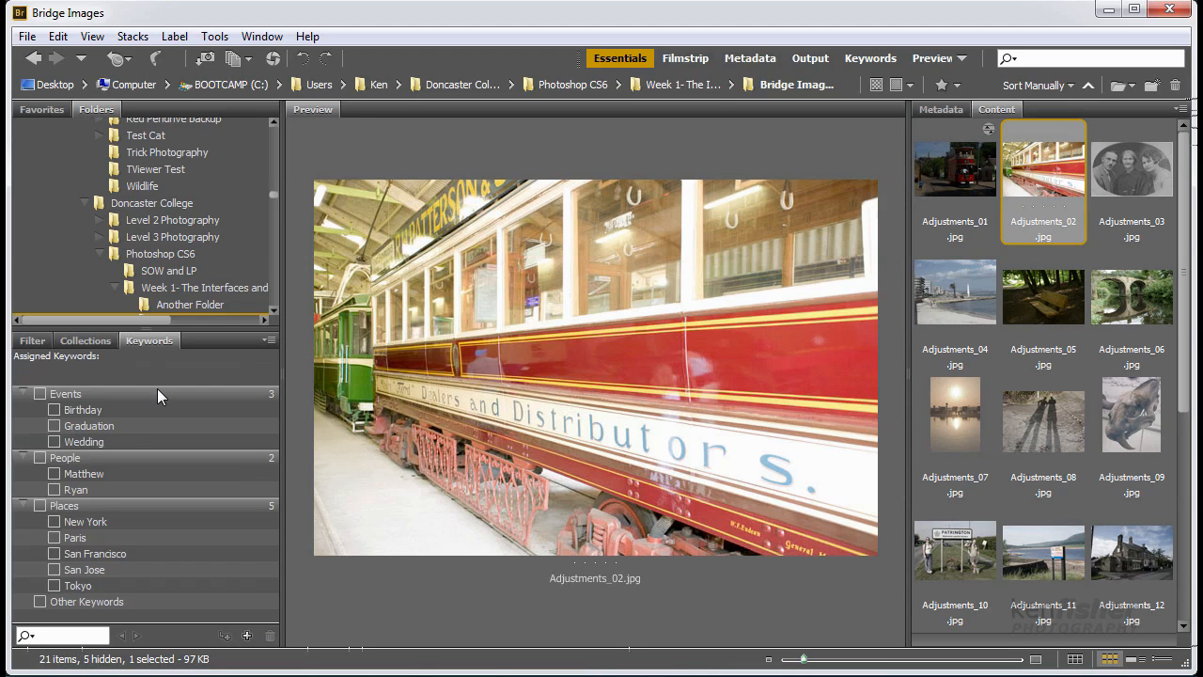
mouse_move(953, 107)
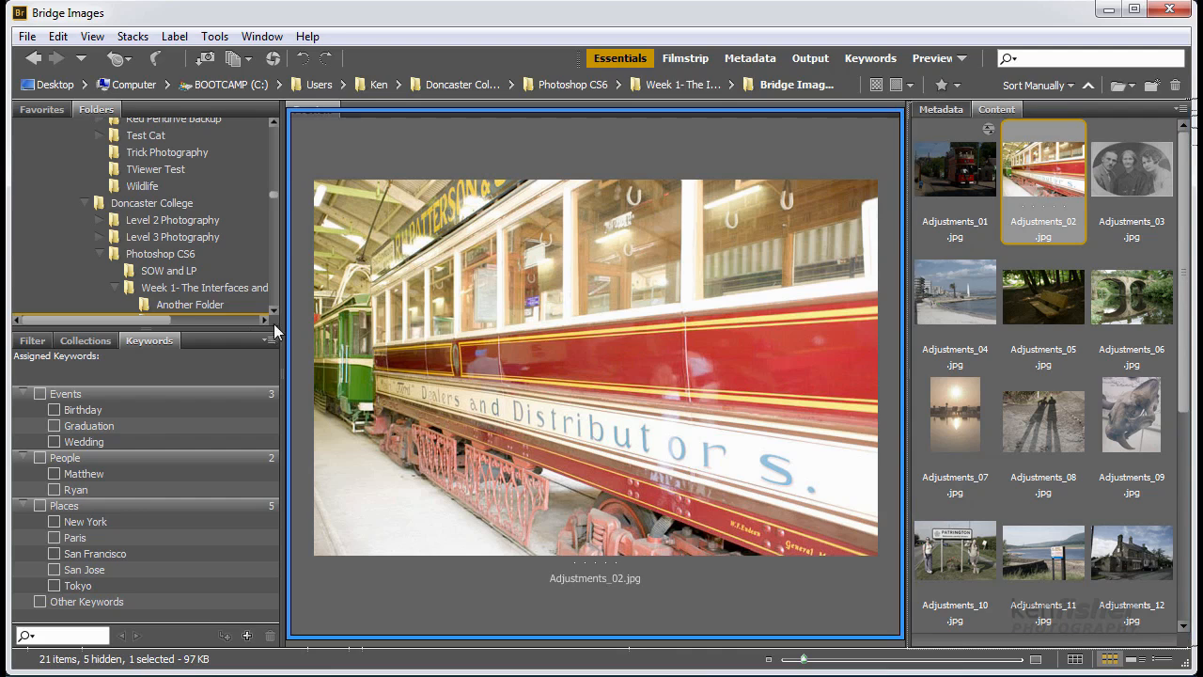
click(211, 341)
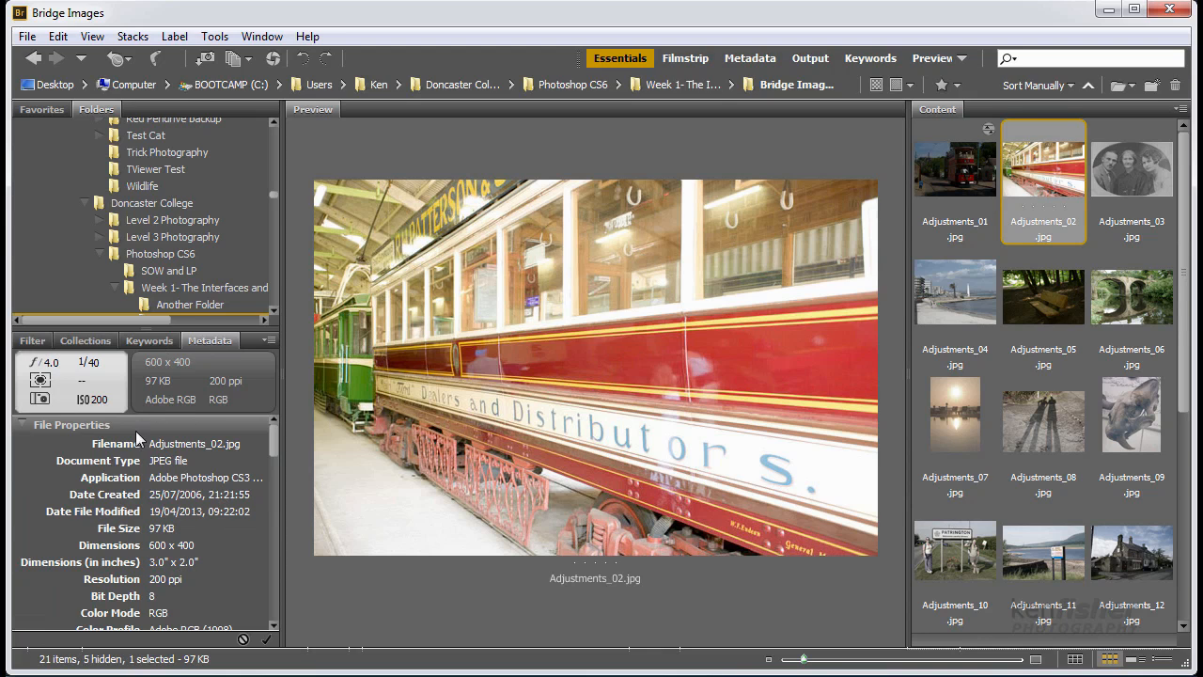
mouse_move(987, 257)
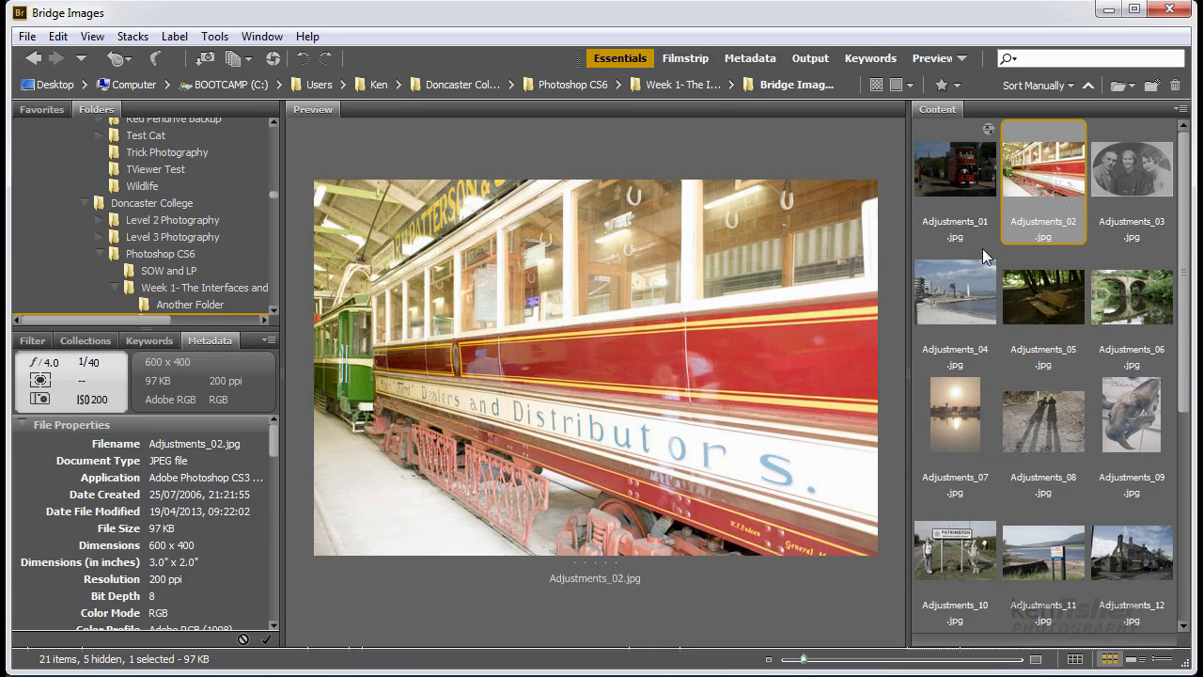
- Preview Adjustments_03, the old portrait, then Adjustments_05, the woodland bench photo
click(1131, 169)
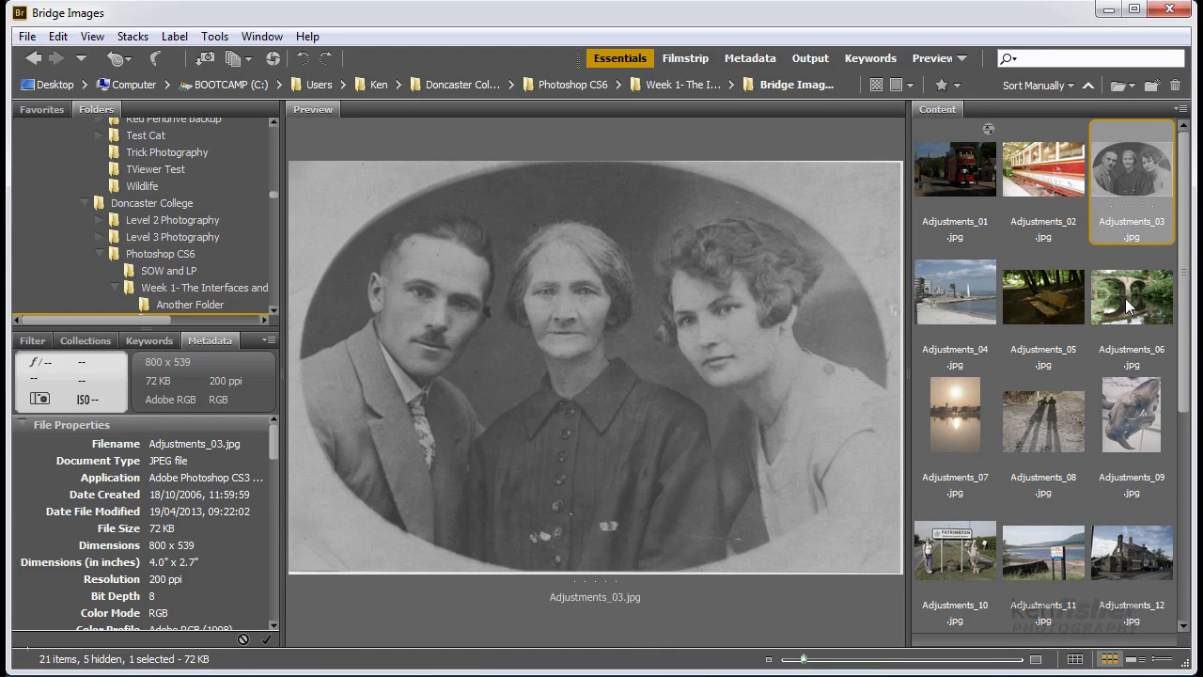
click(1042, 296)
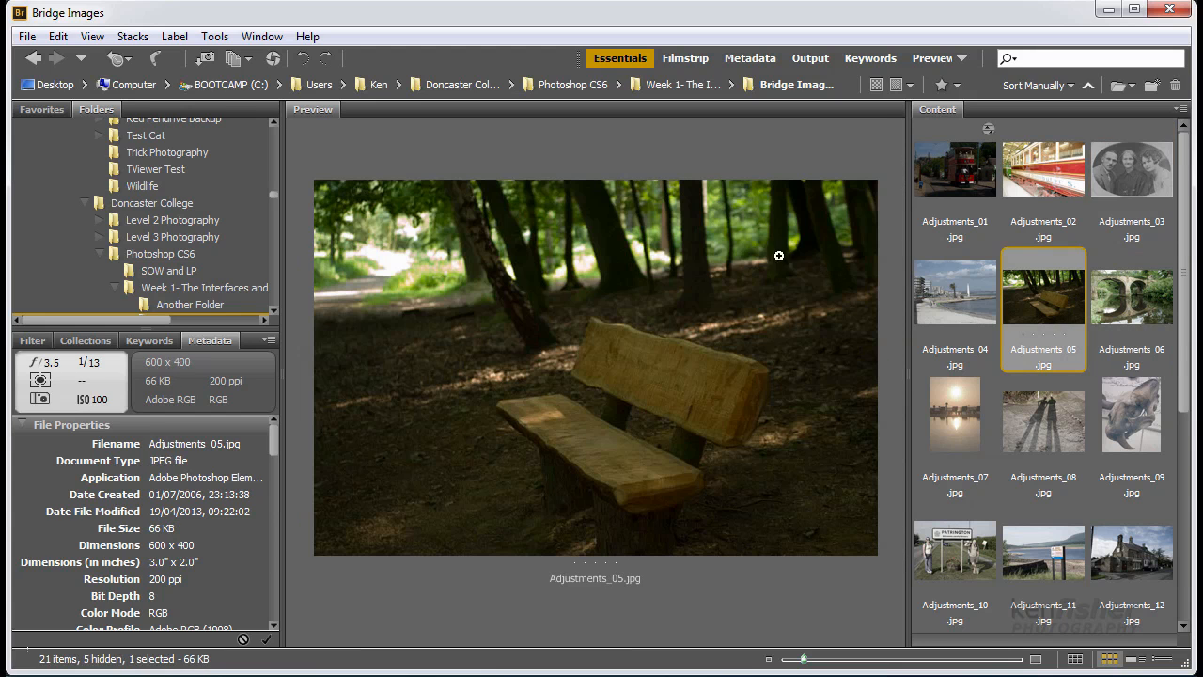
mouse_move(607, 353)
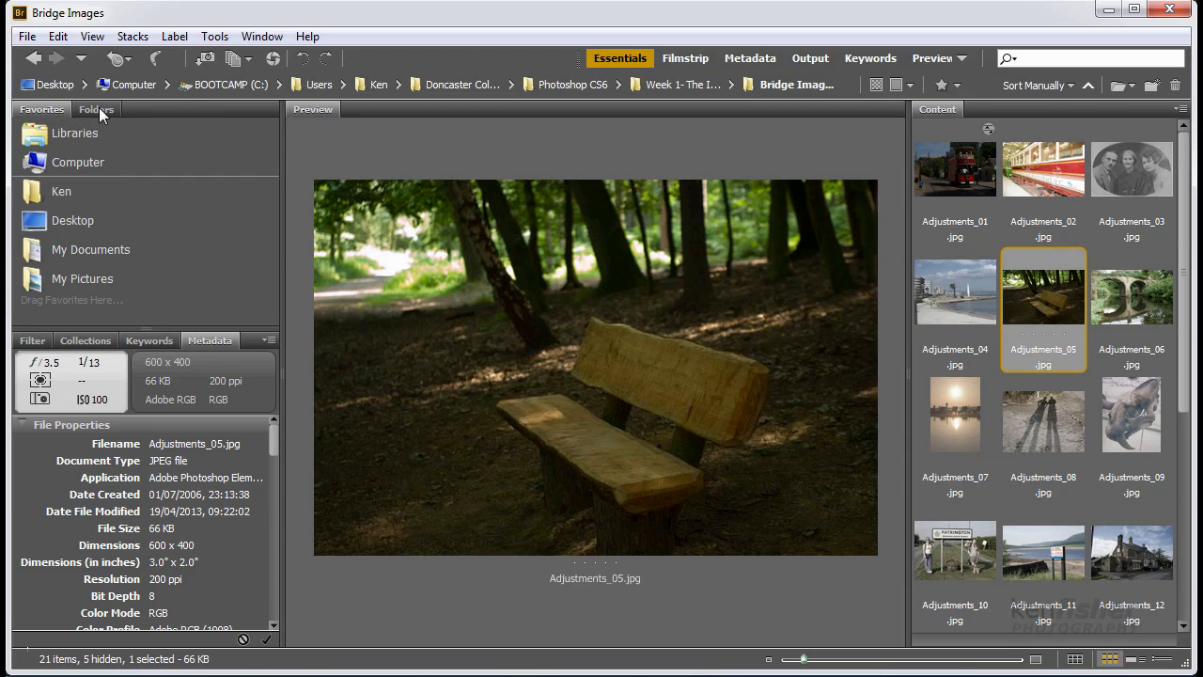
- Switch the upper-left panel between Folders and Favorites, ending on the favourite locations list
click(97, 109)
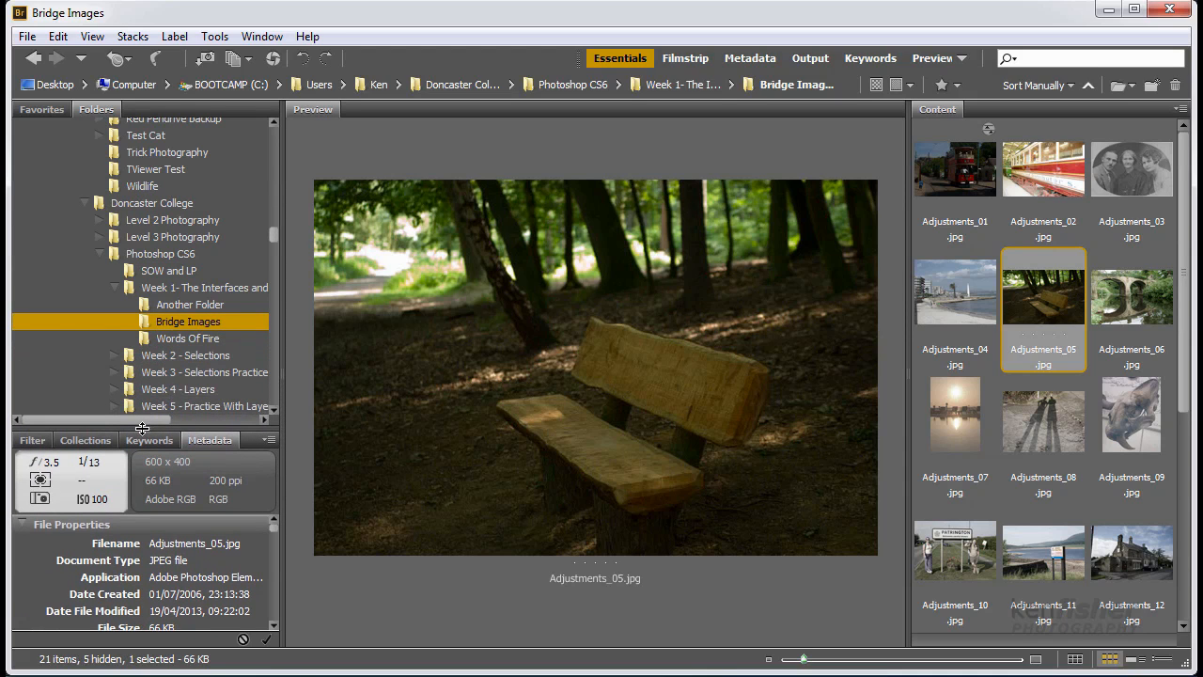
mouse_move(273, 240)
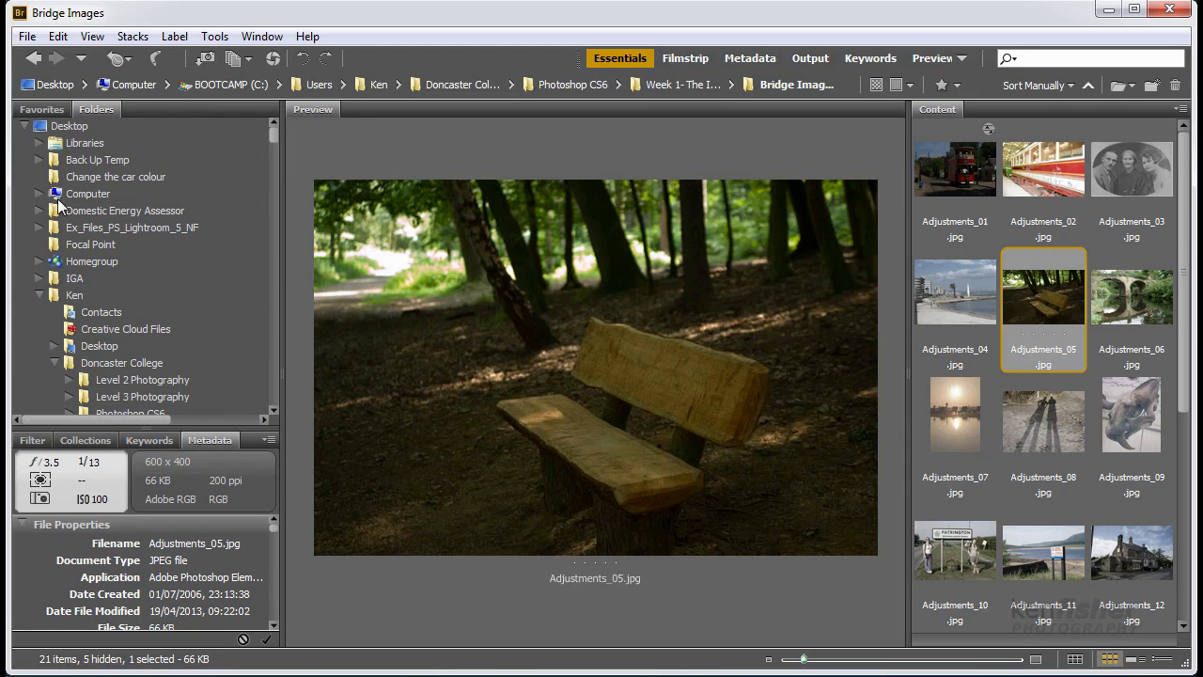
mouse_move(225, 224)
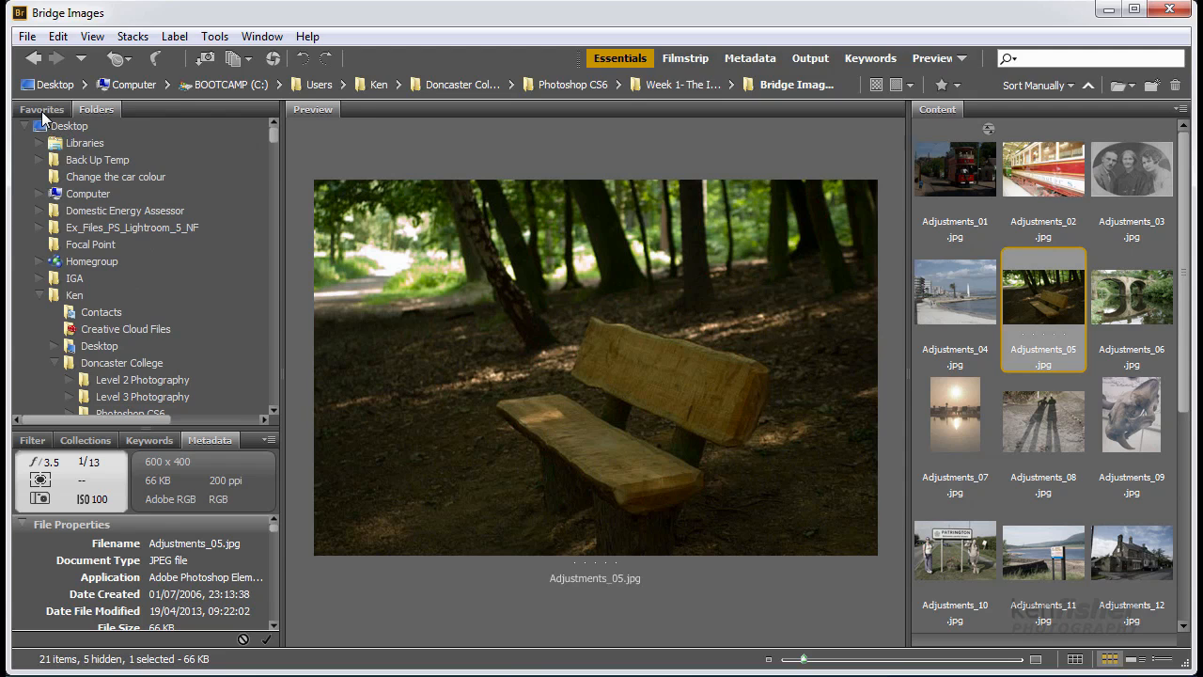
click(42, 109)
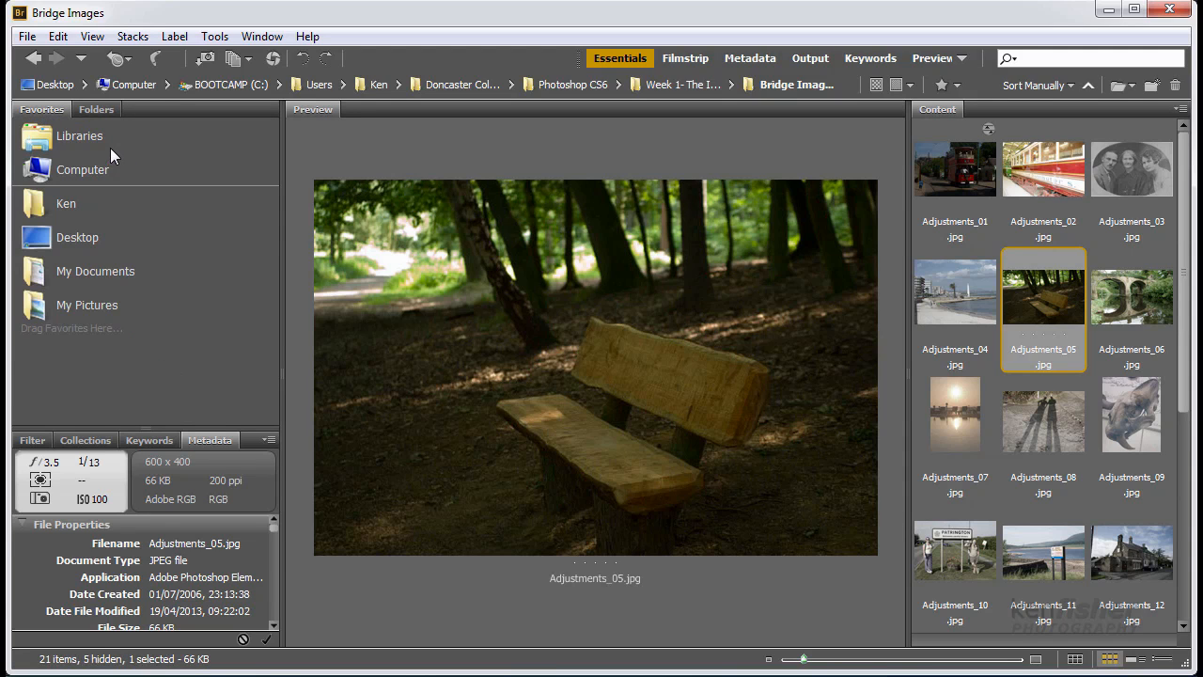
click(96, 109)
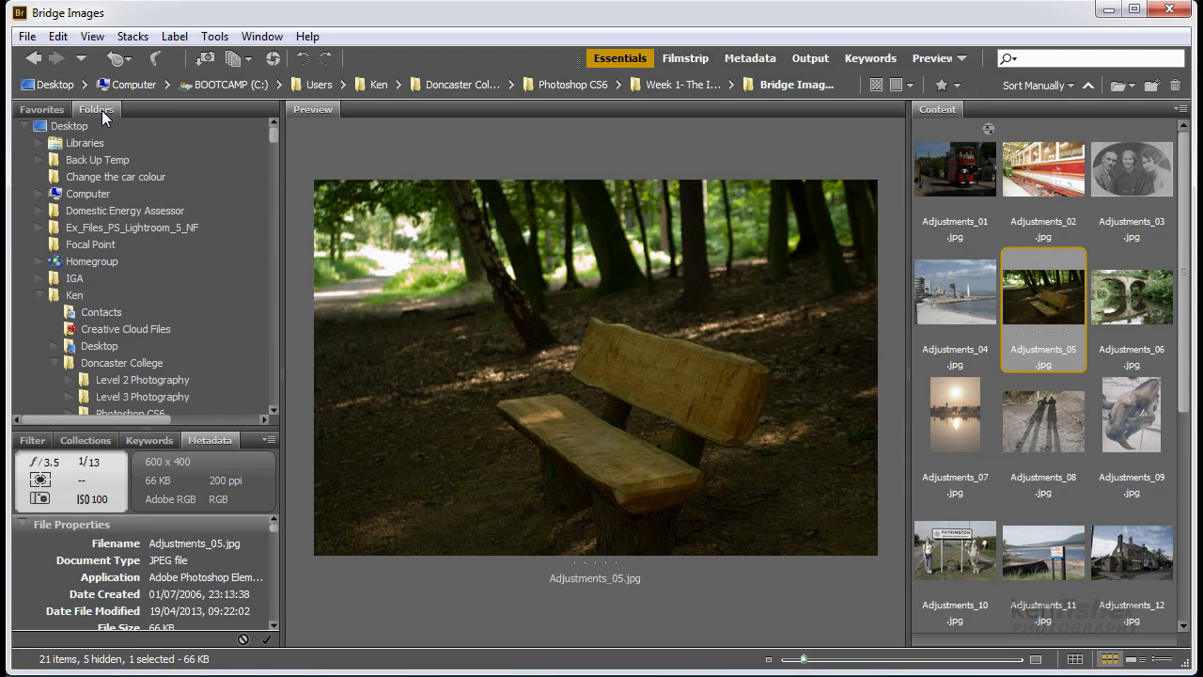
click(42, 109)
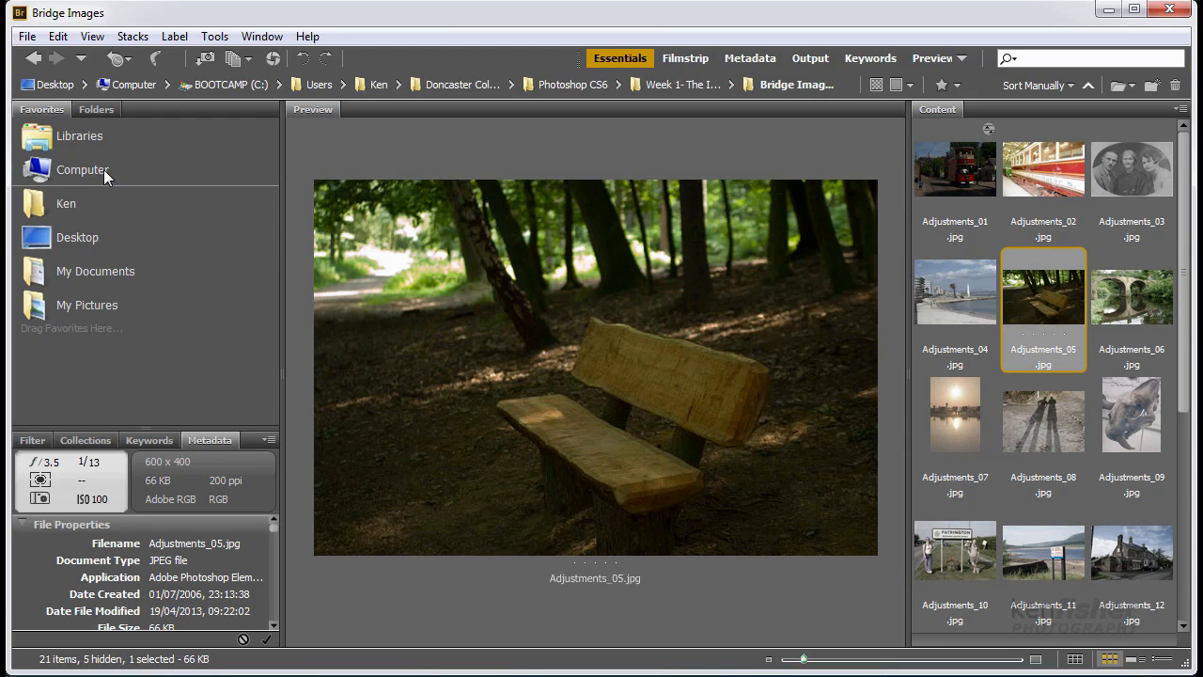
mouse_move(125, 170)
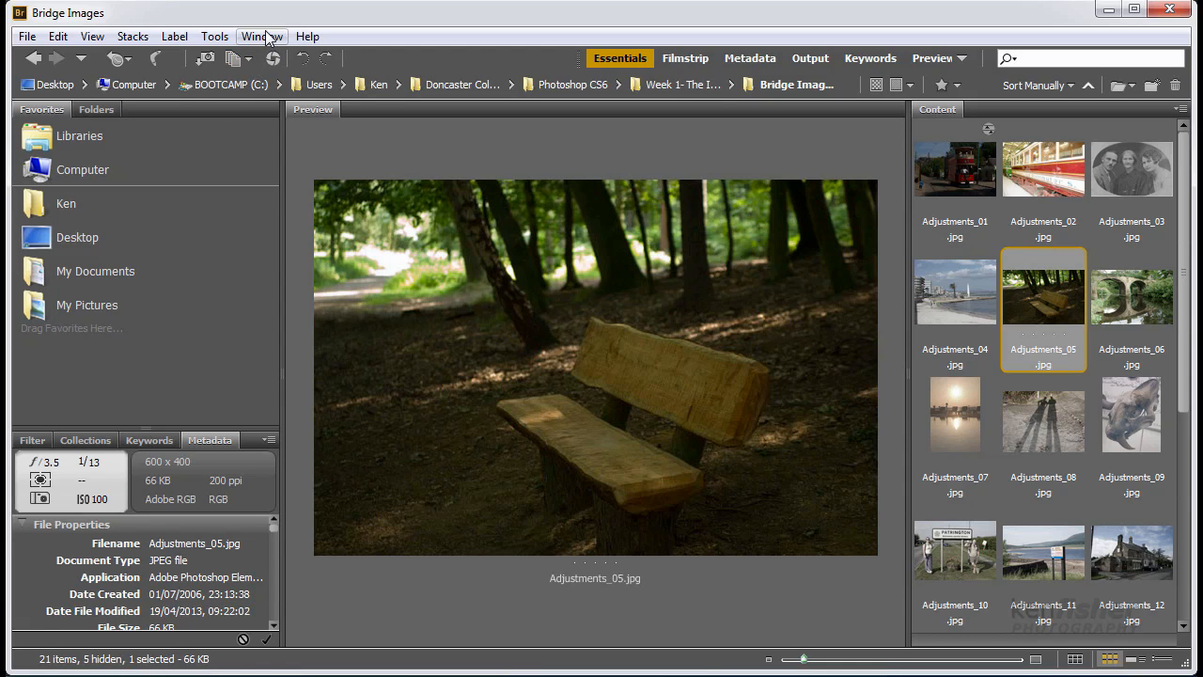
- Uncheck Favorites Panel in the Window menu, then recheck the menu and close it unchanged
click(261, 35)
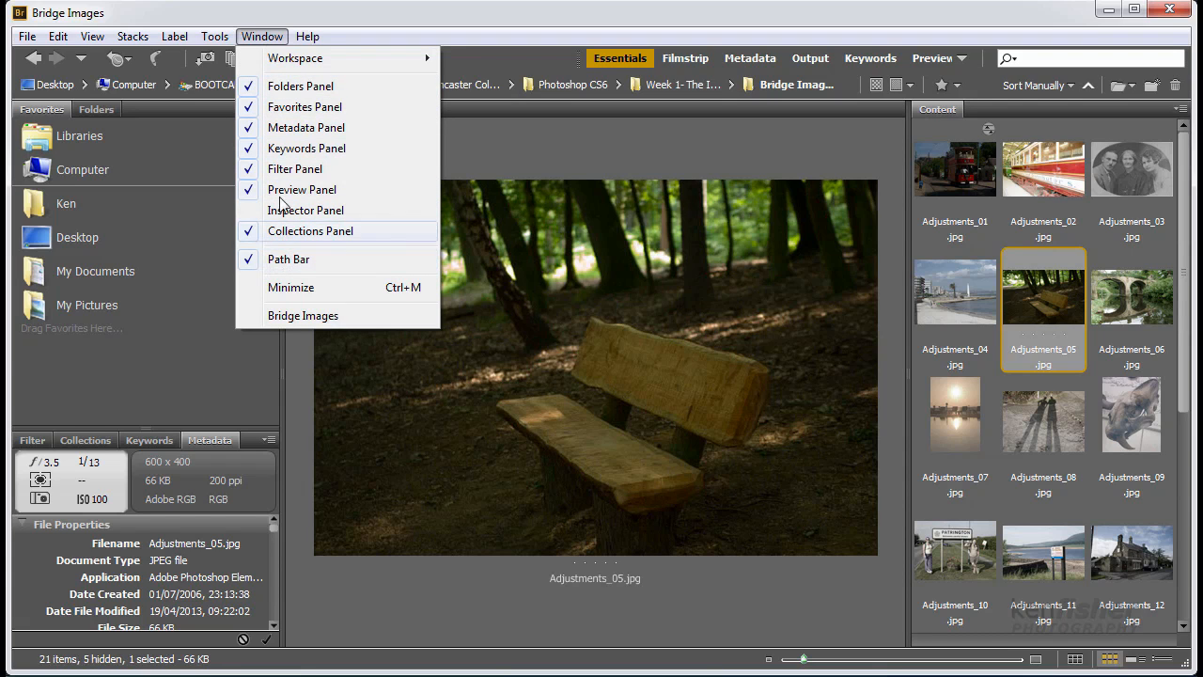
mouse_move(304, 106)
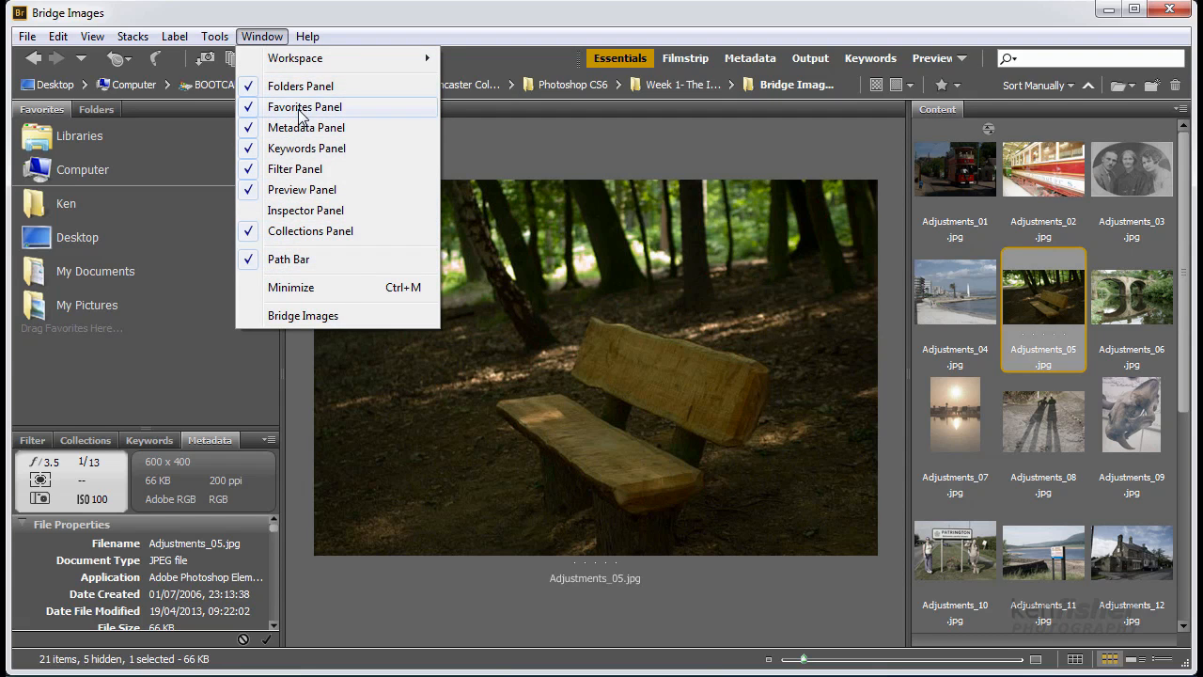
click(304, 106)
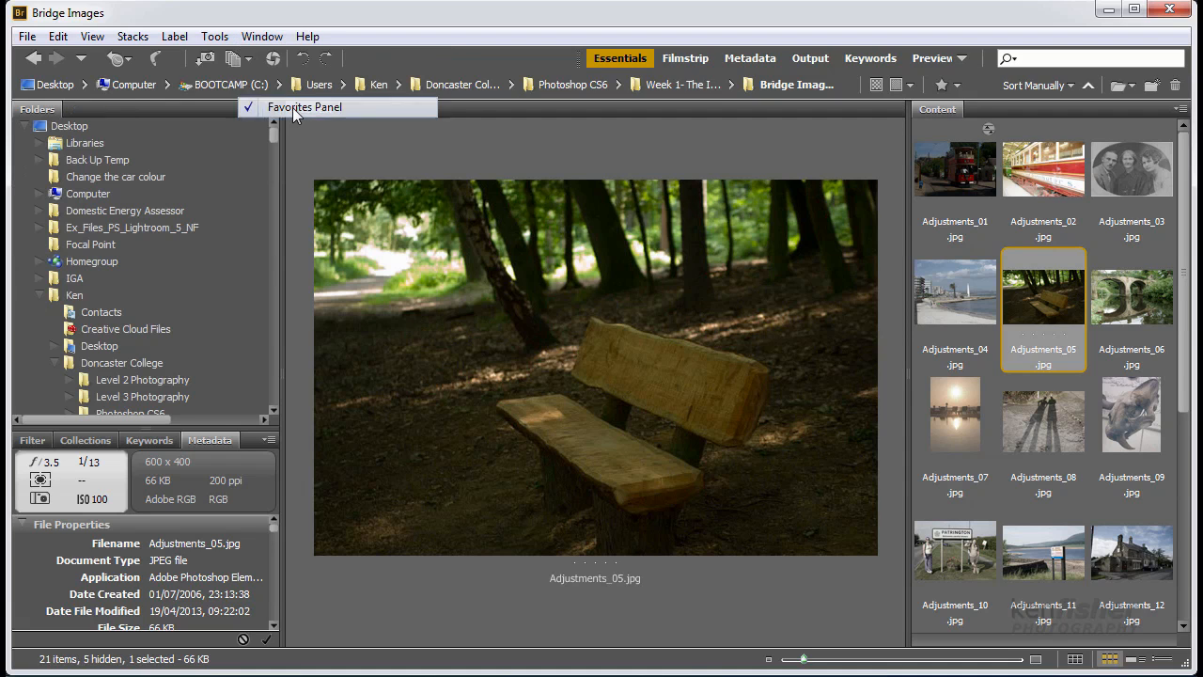
click(304, 106)
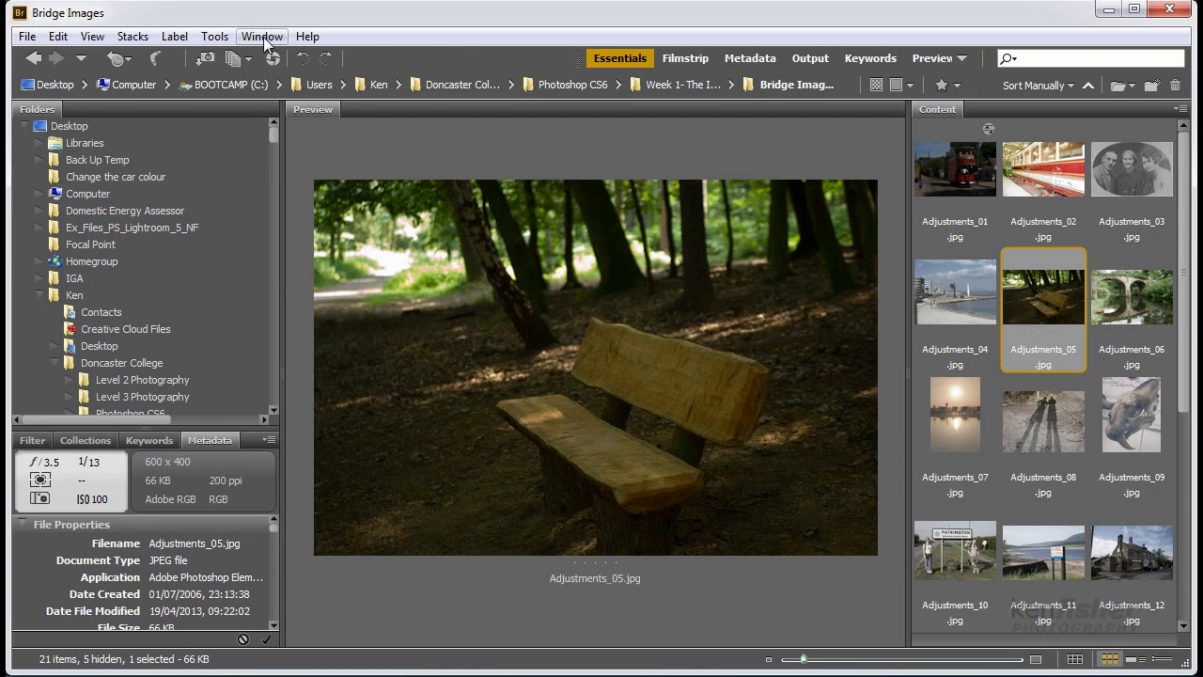
click(262, 36)
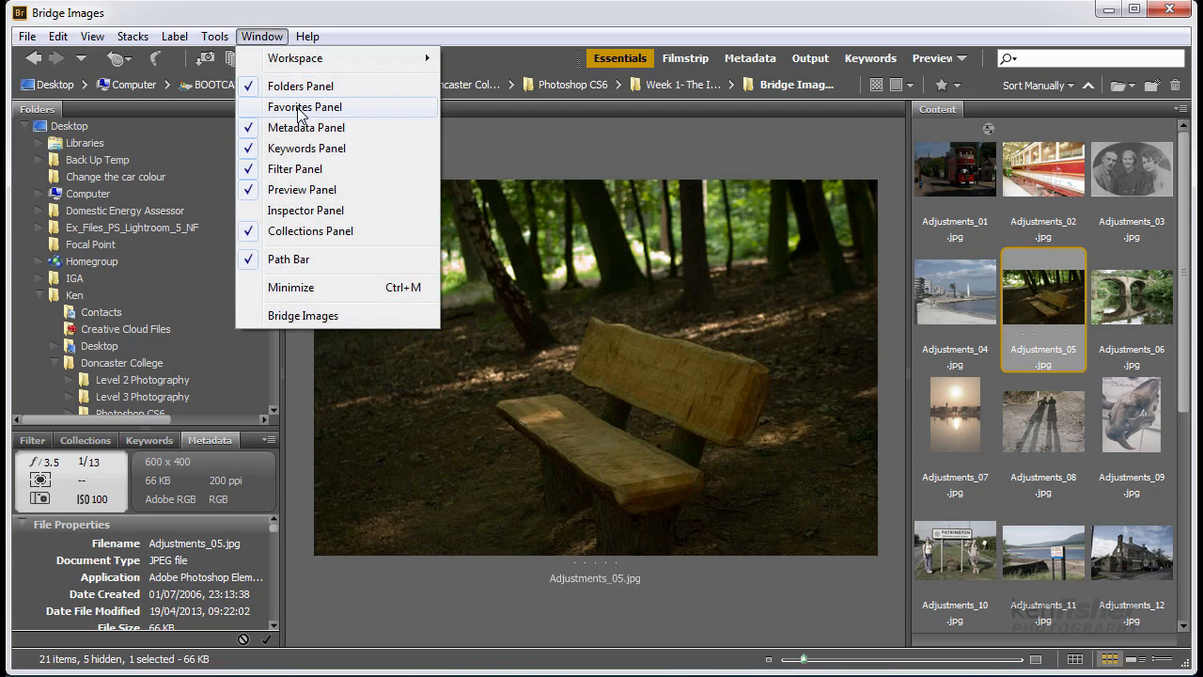
click(308, 35)
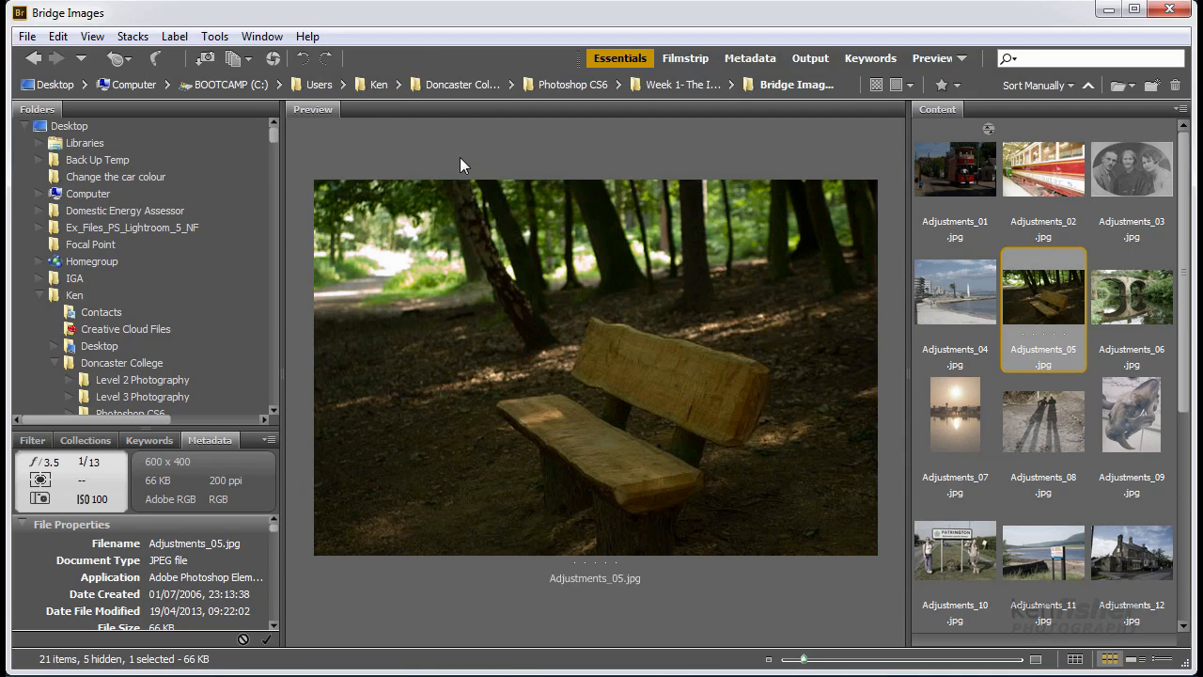
mouse_move(368, 264)
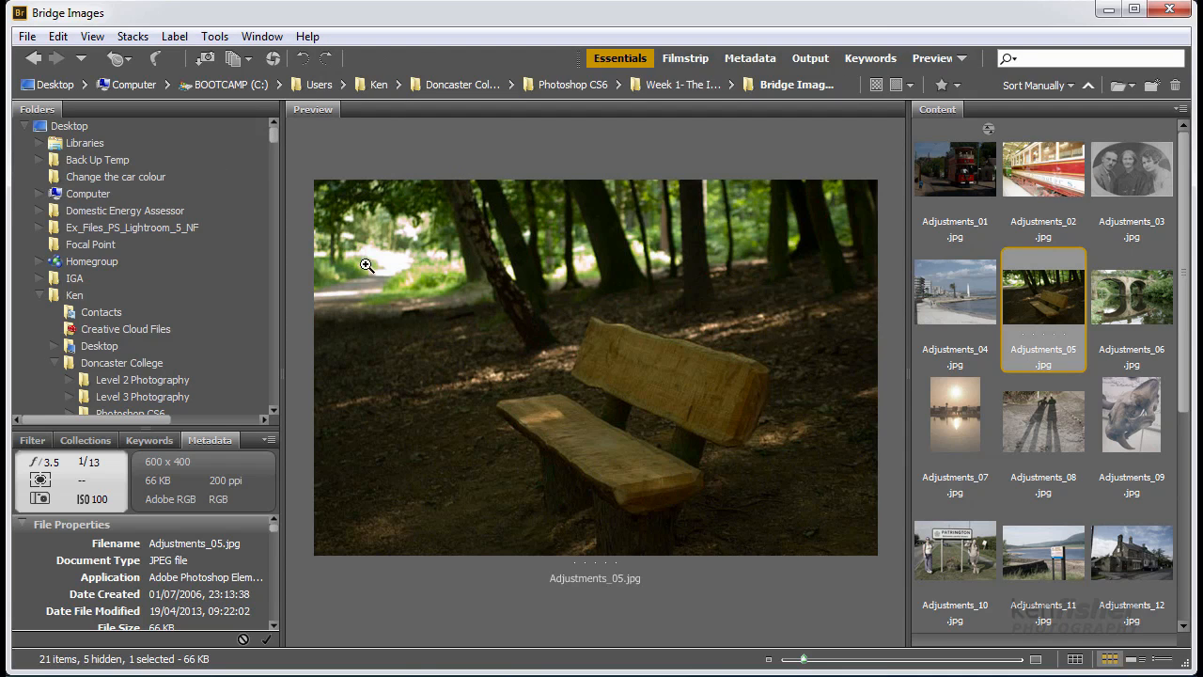
mouse_move(417, 242)
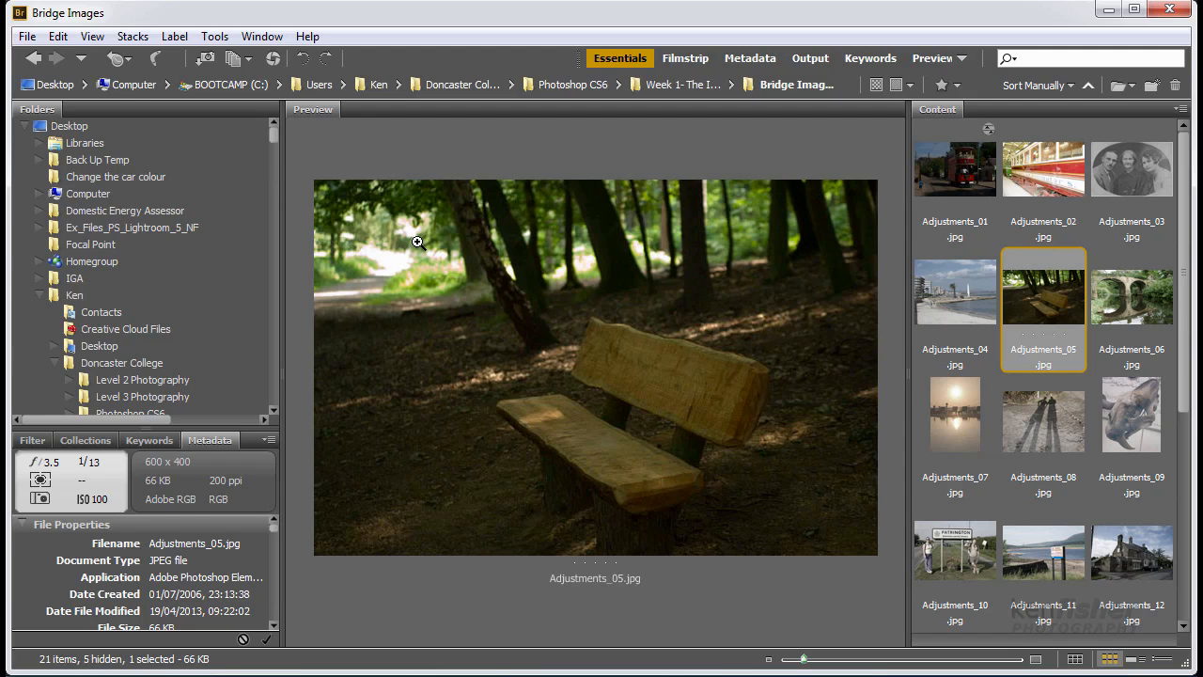
mouse_move(686, 178)
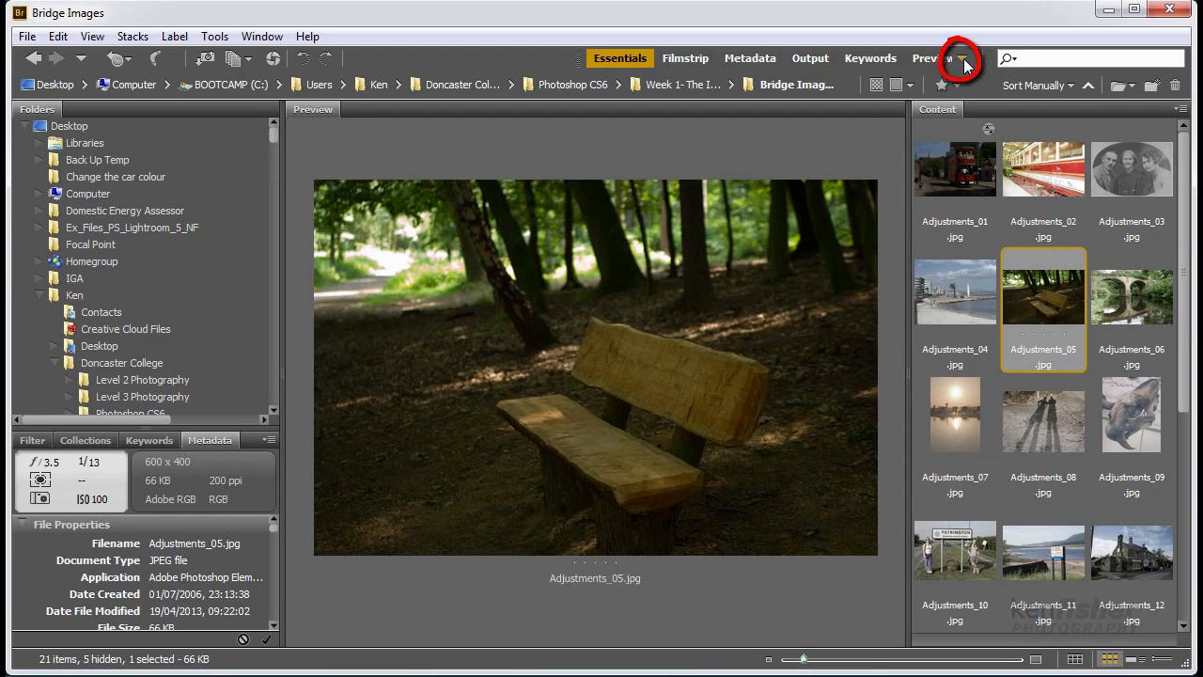
- Open the workspace dropdown beside the workspace names in the top bar
click(961, 58)
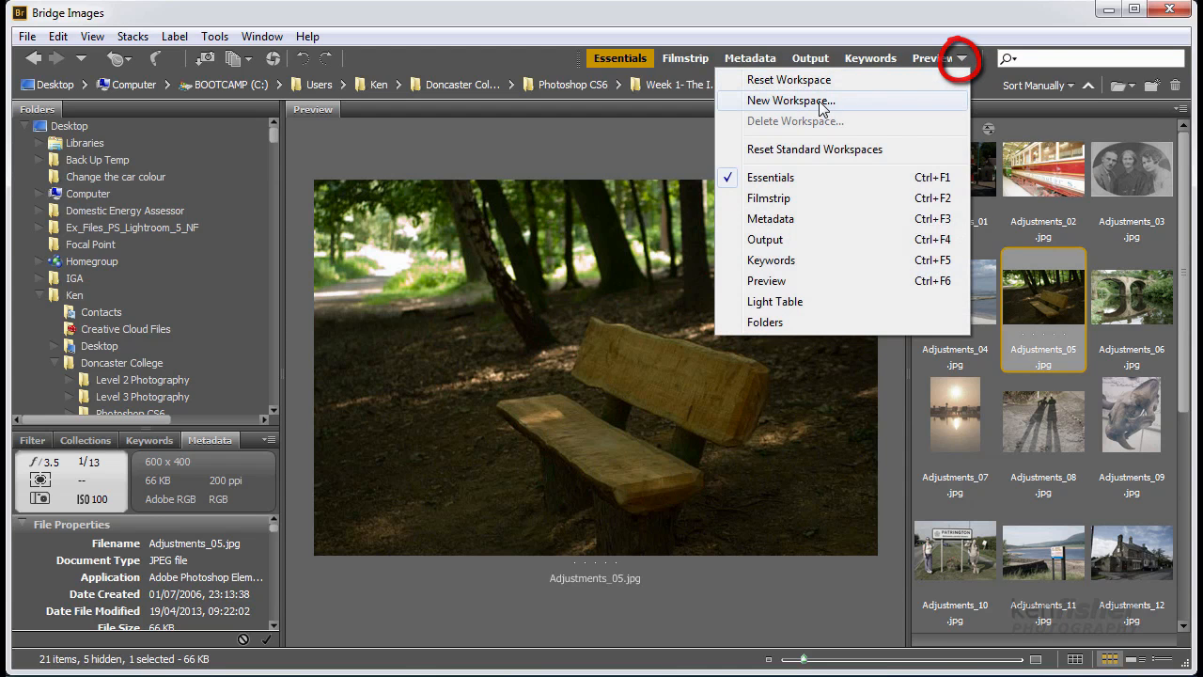
- Create a new workspace named 'Ken Workspace' with sort order saved
click(791, 100)
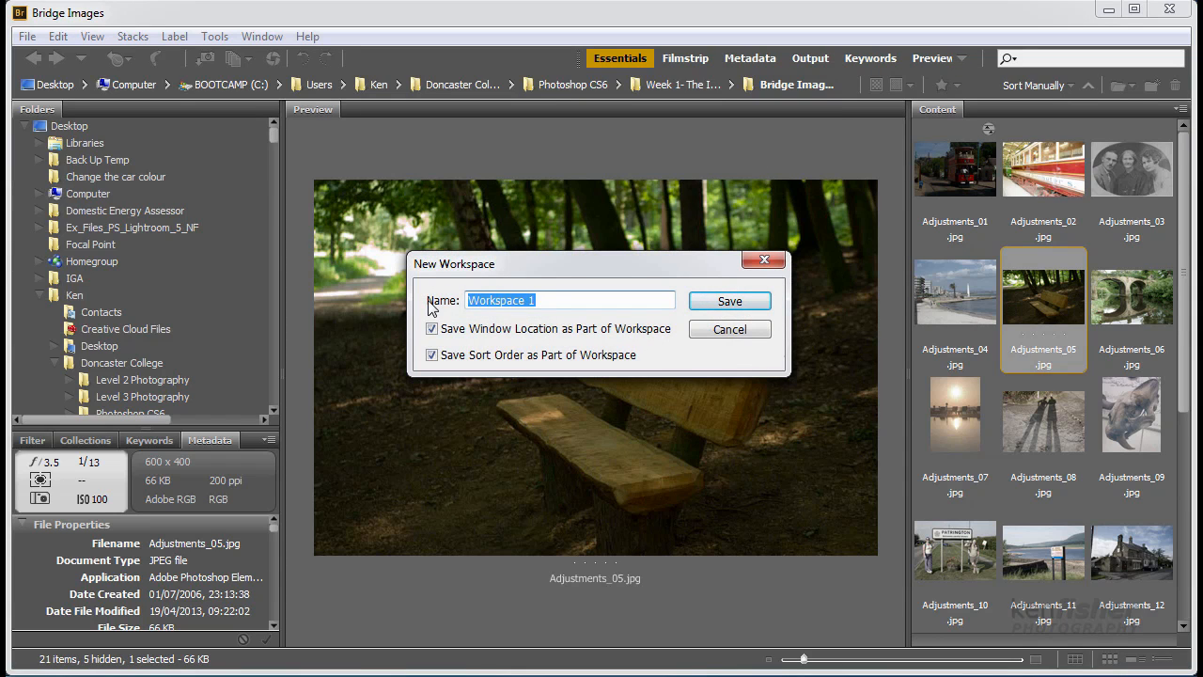
text(Ken)
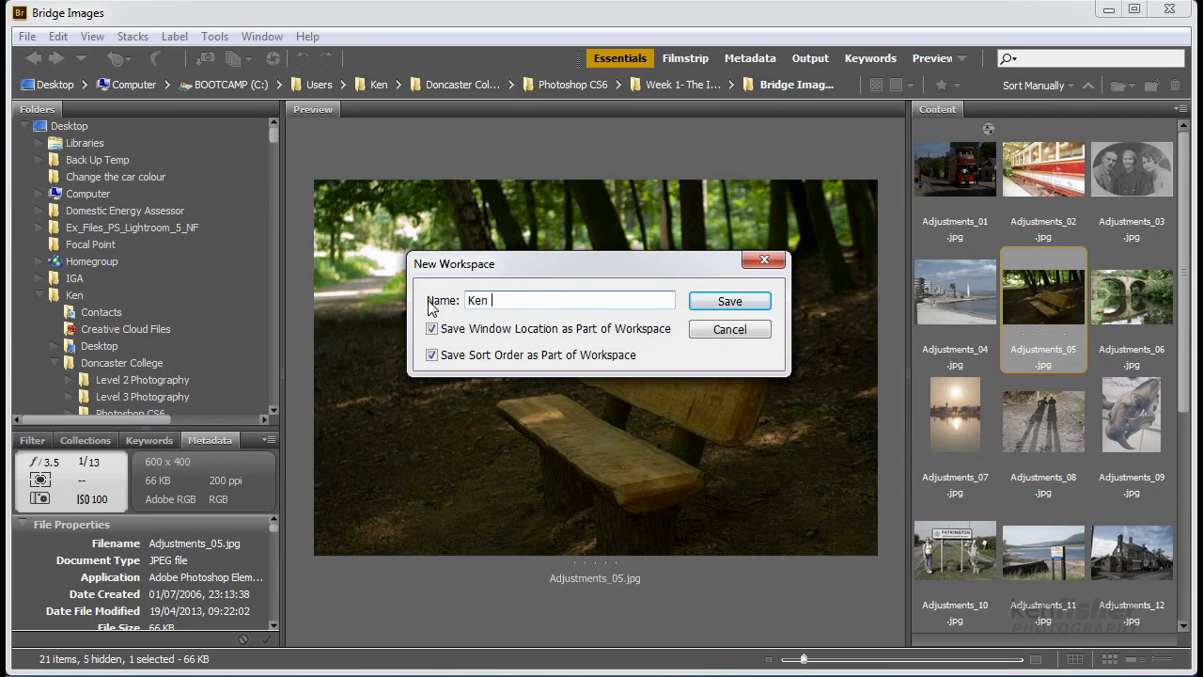
text(Workspace)
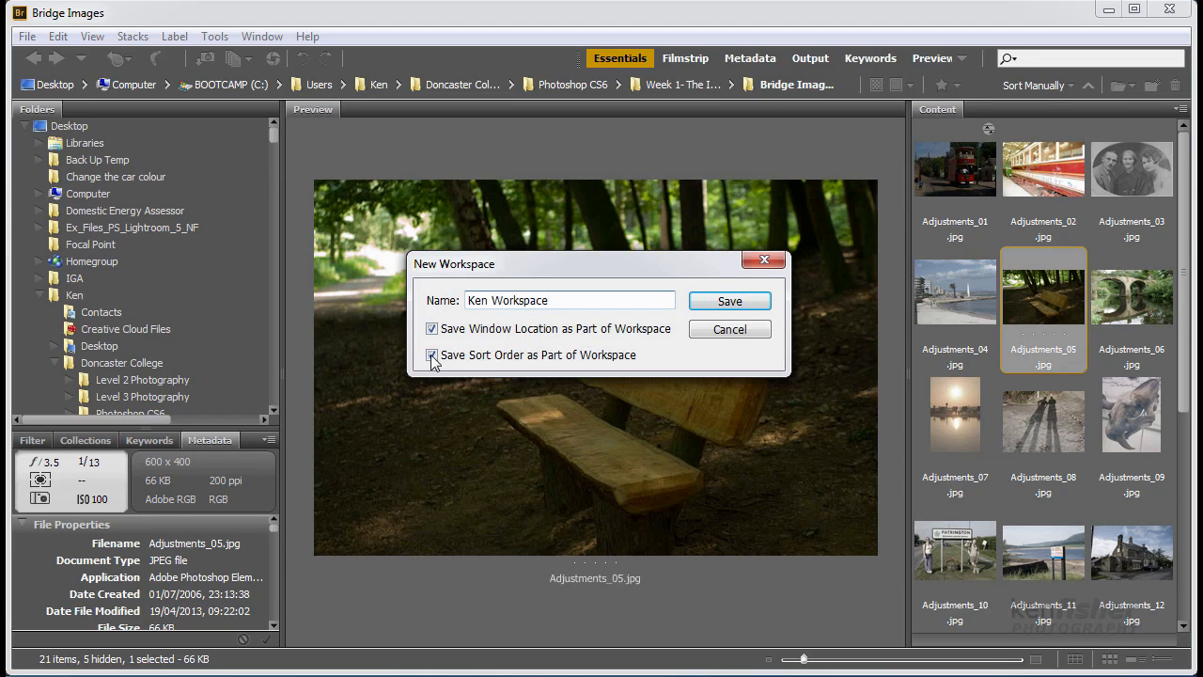
click(432, 354)
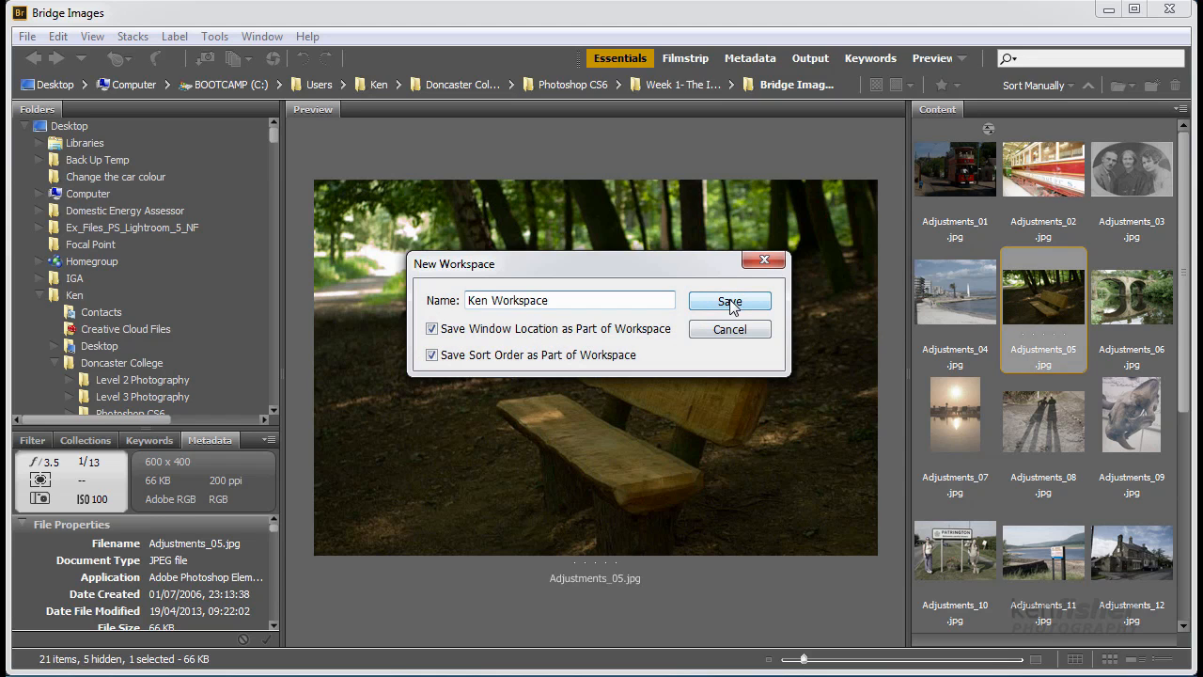
click(730, 301)
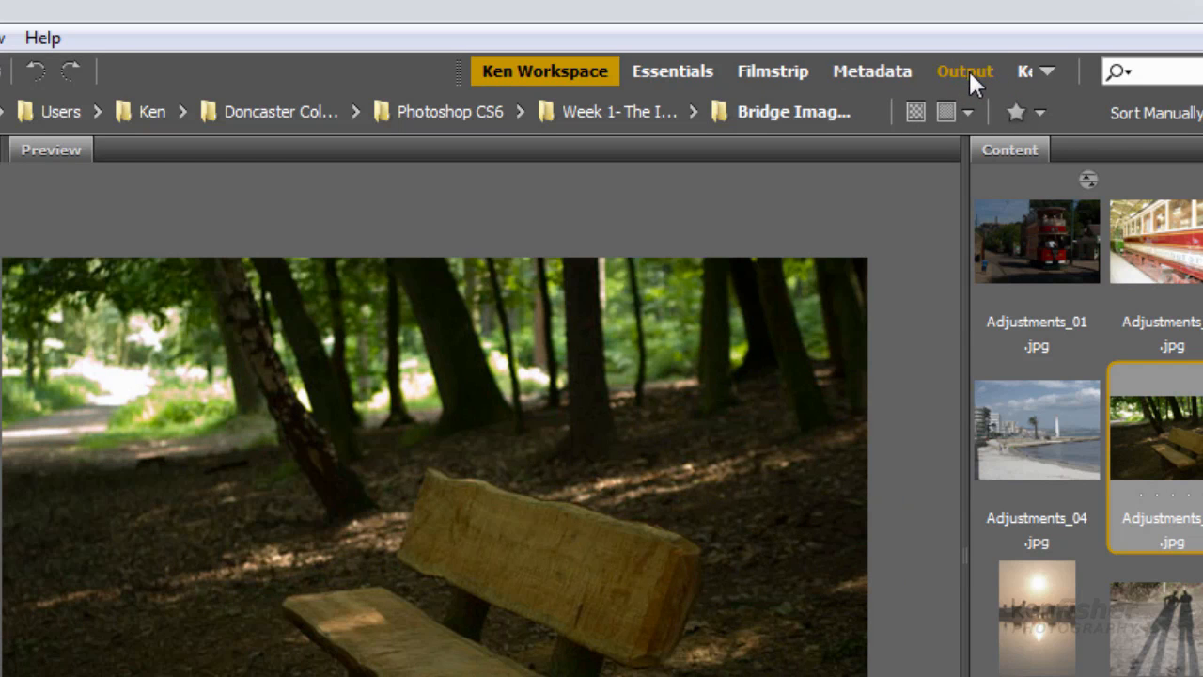
mouse_move(872, 72)
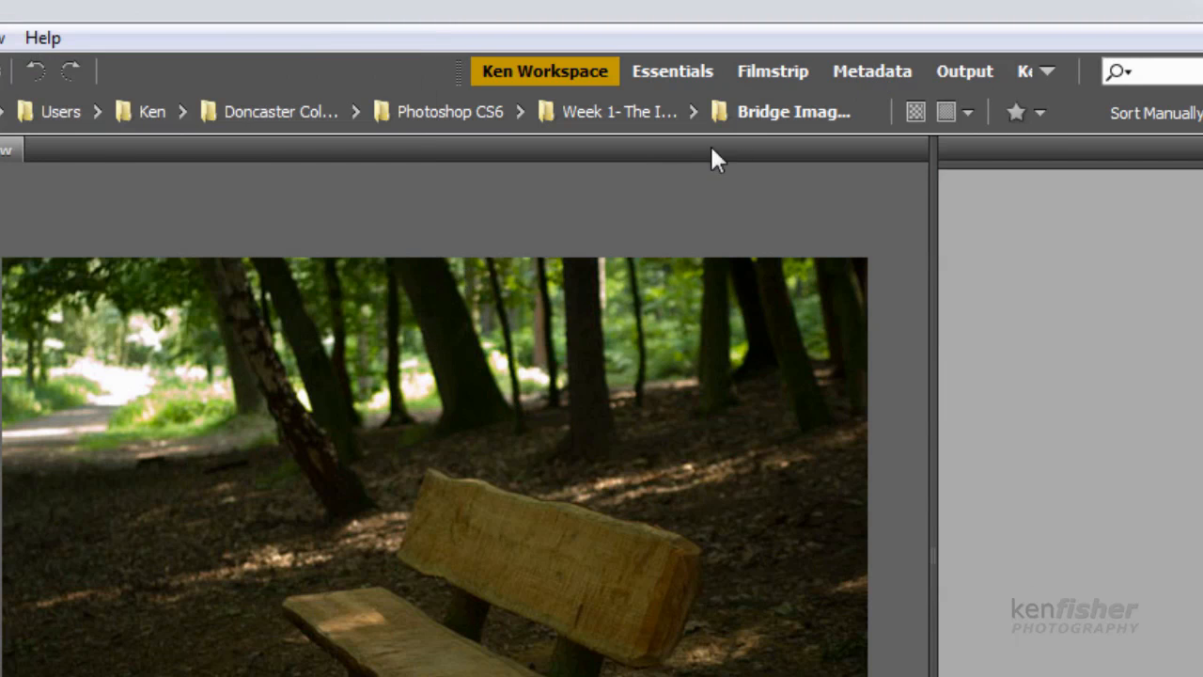
click(772, 70)
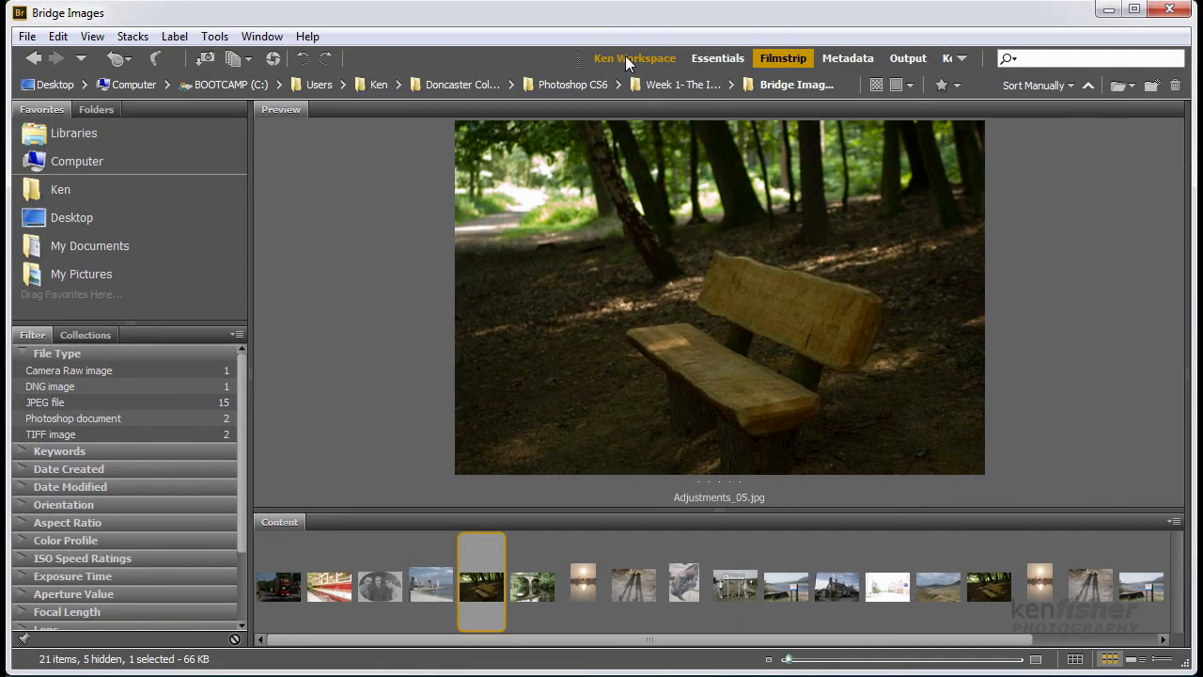
click(635, 58)
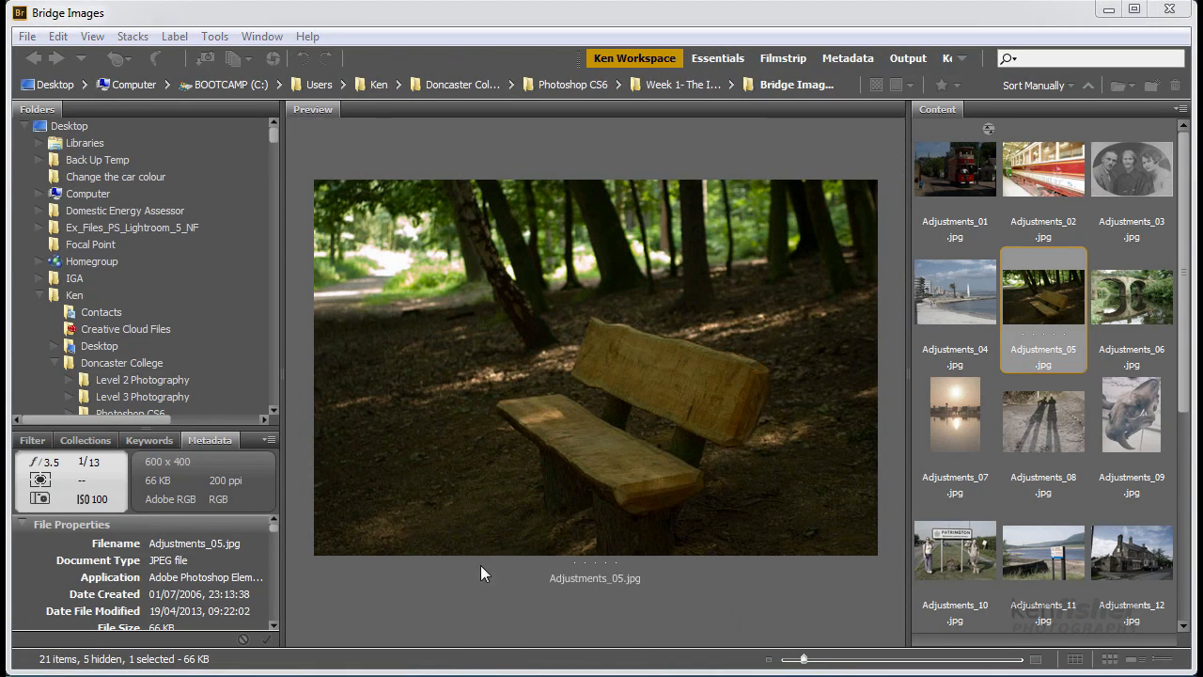
mouse_move(562, 401)
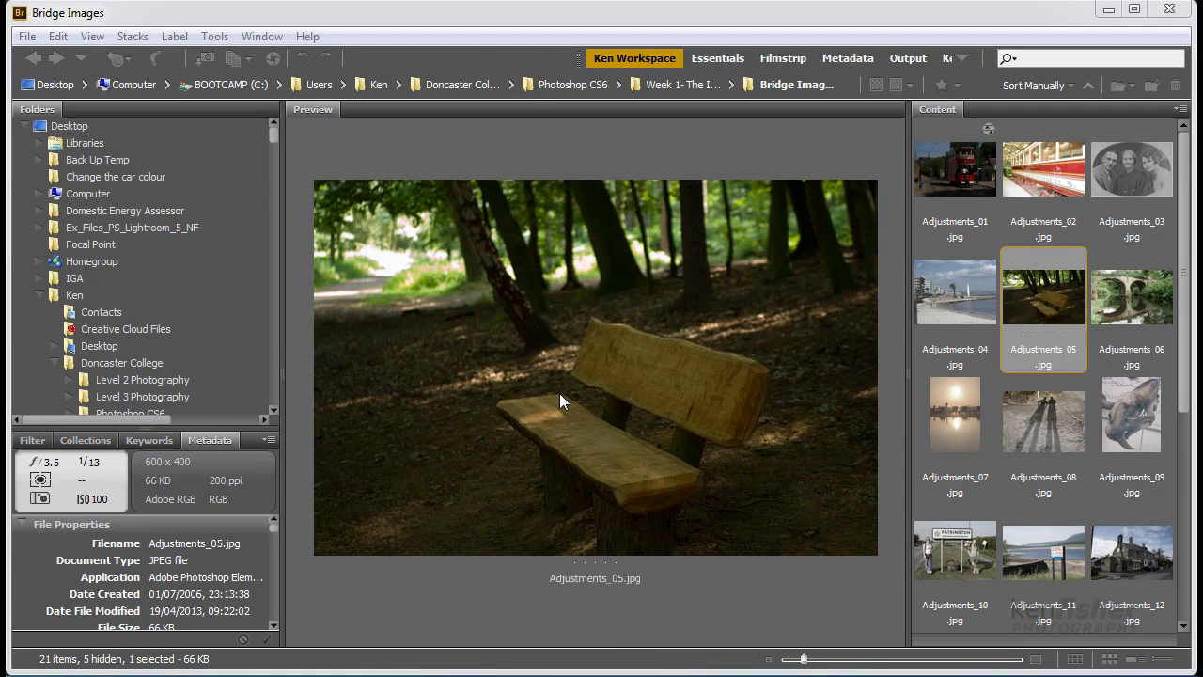